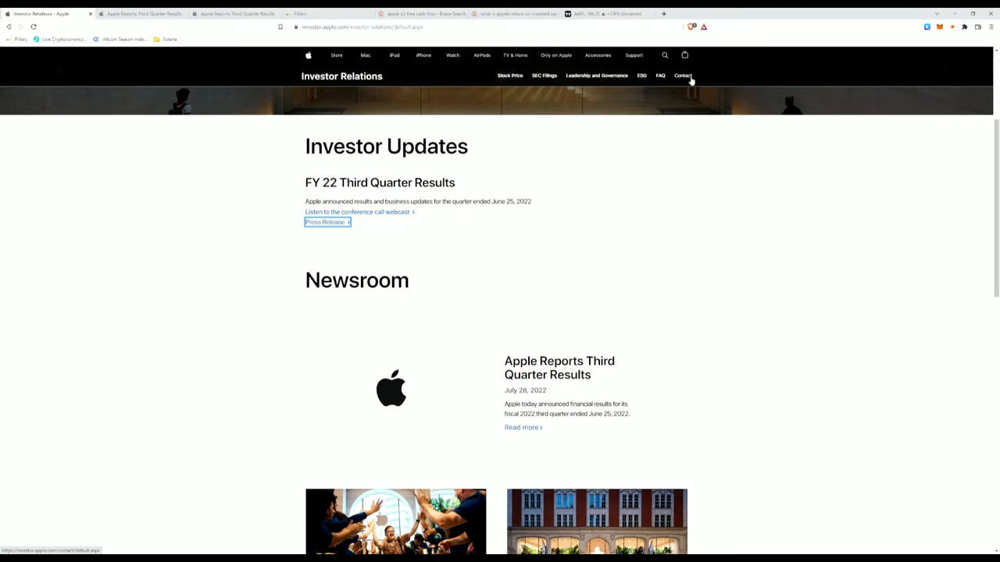
mouse_move(683, 75)
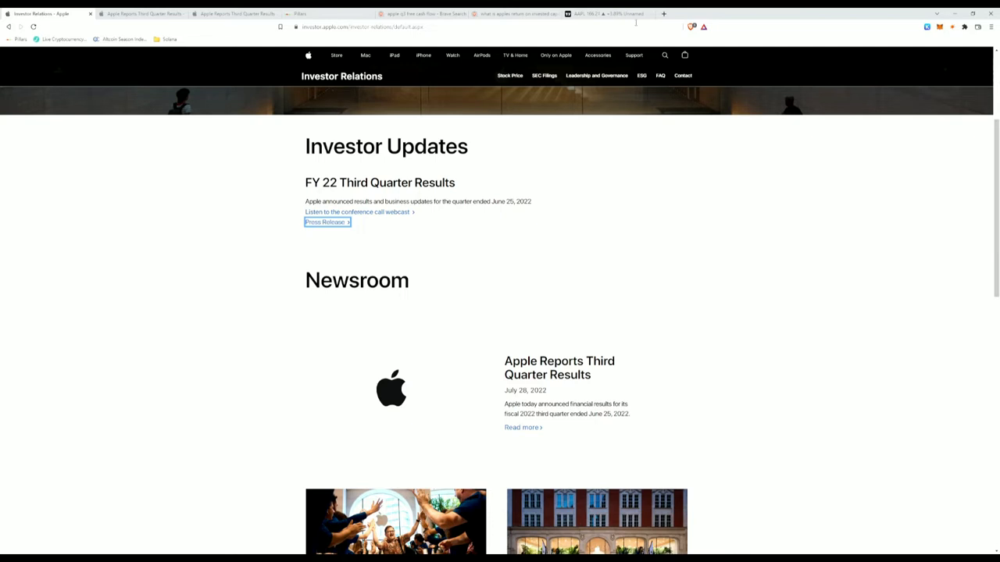
Review Apple's Stock Analyzer low/mid/high assumptions in Everything Money, then return to the 8 Pillars overview.
left_click(300, 13)
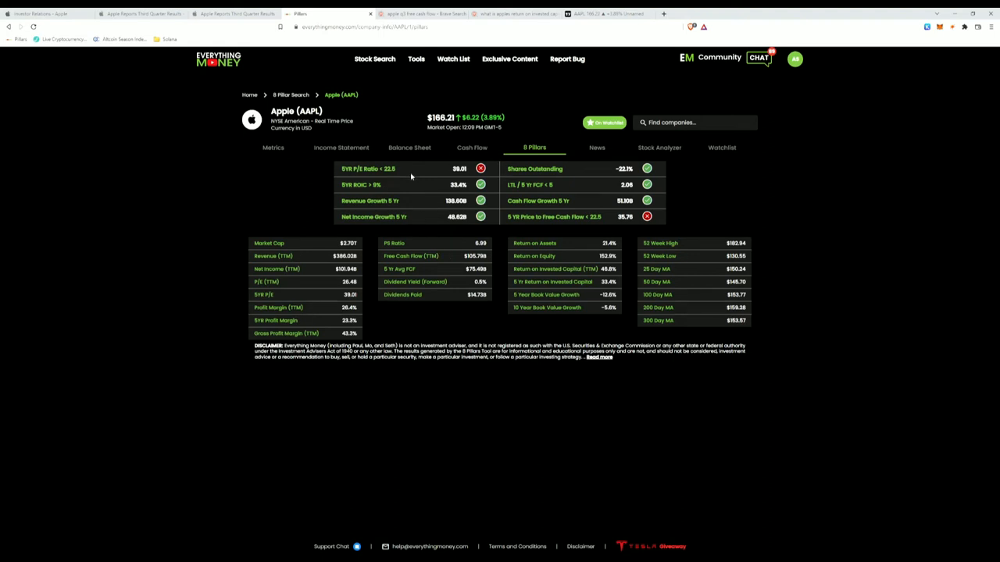
mouse_move(681, 201)
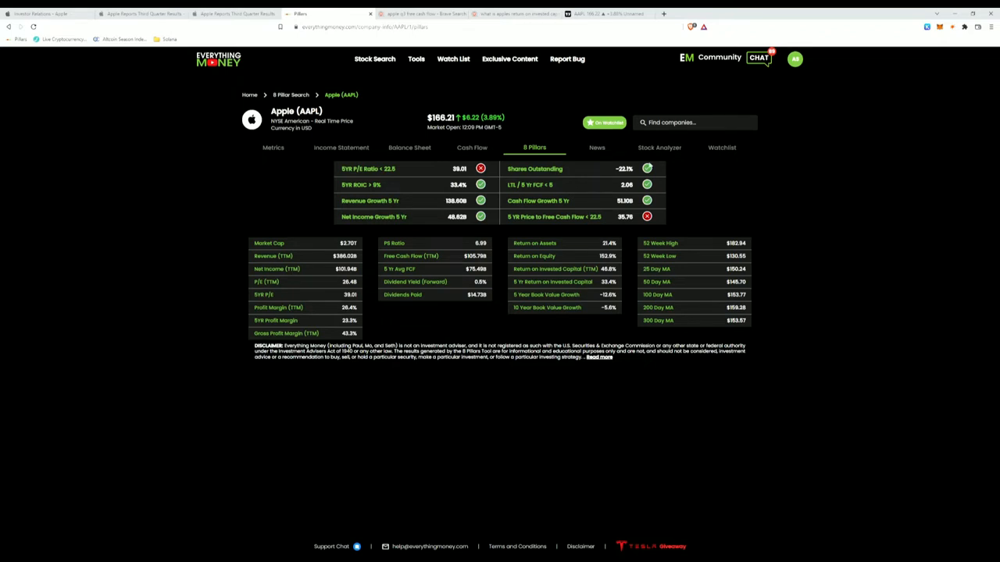
mouse_move(426, 219)
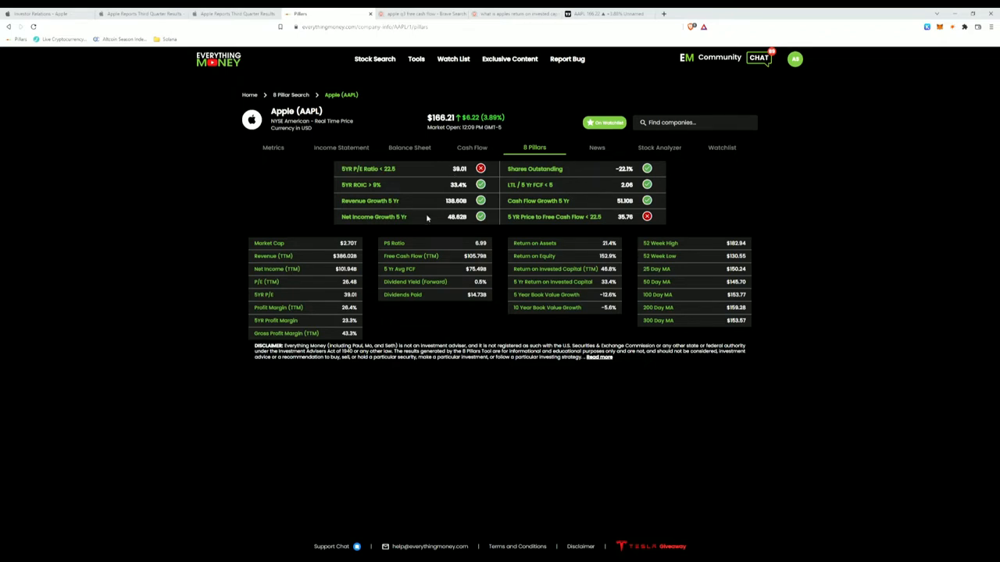
left_click(659, 147)
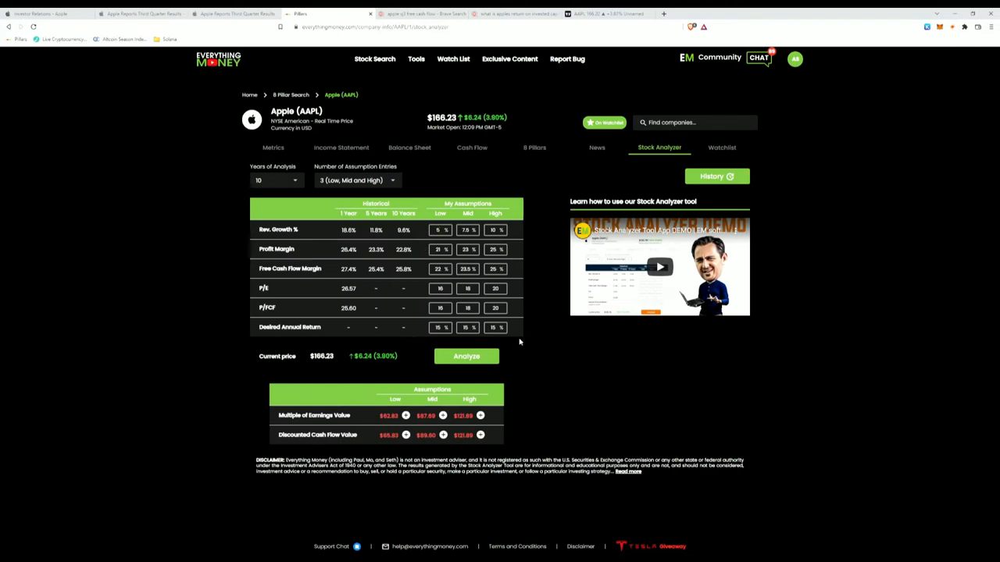
mouse_move(469, 263)
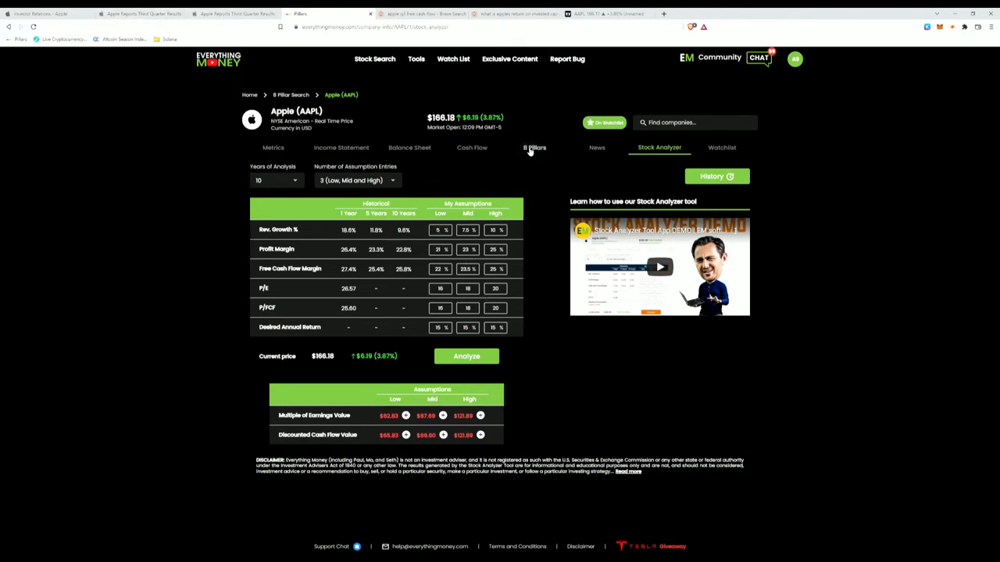
left_click(534, 147)
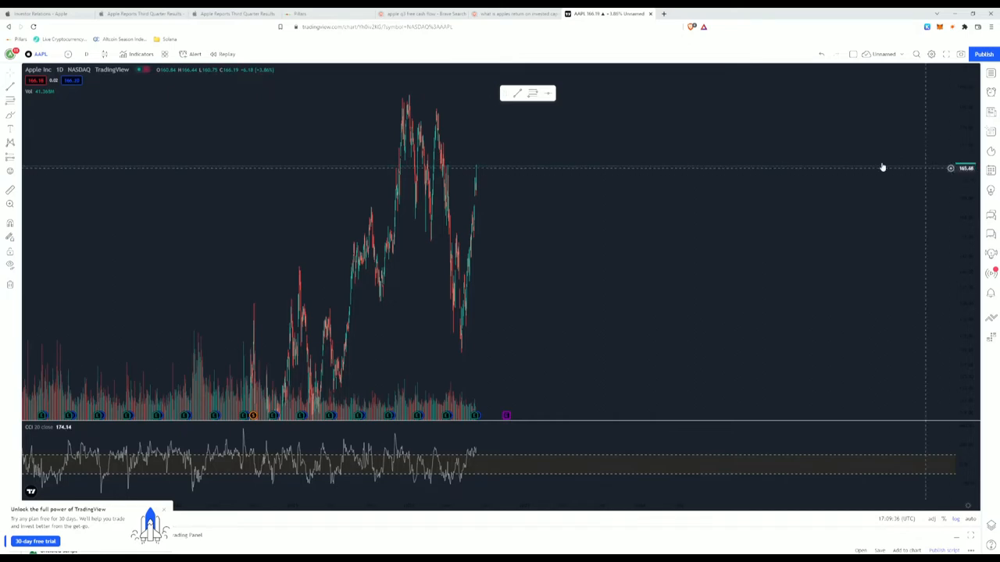
Pan the AAPL daily chart to earlier history and bring up the latest quarter's Earnings & Revenue details.
left_click(234, 12)
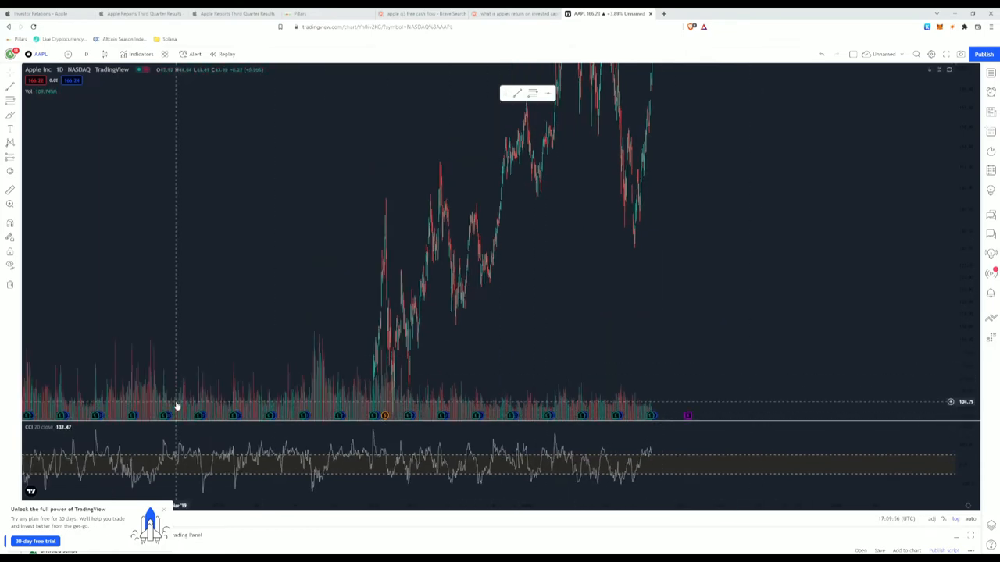
left_click_drag(175, 406, 294, 421)
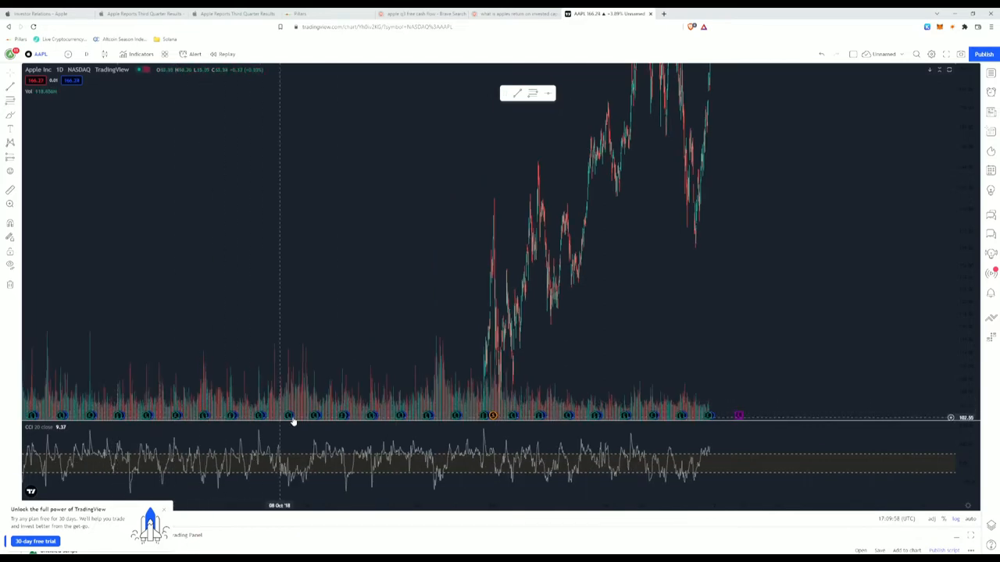
mouse_move(737, 415)
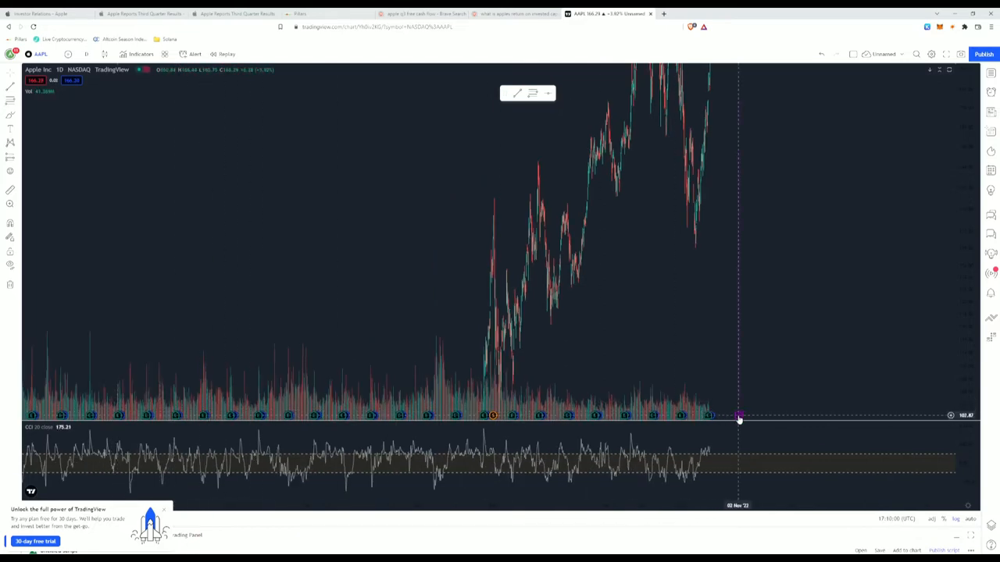
mouse_move(737, 416)
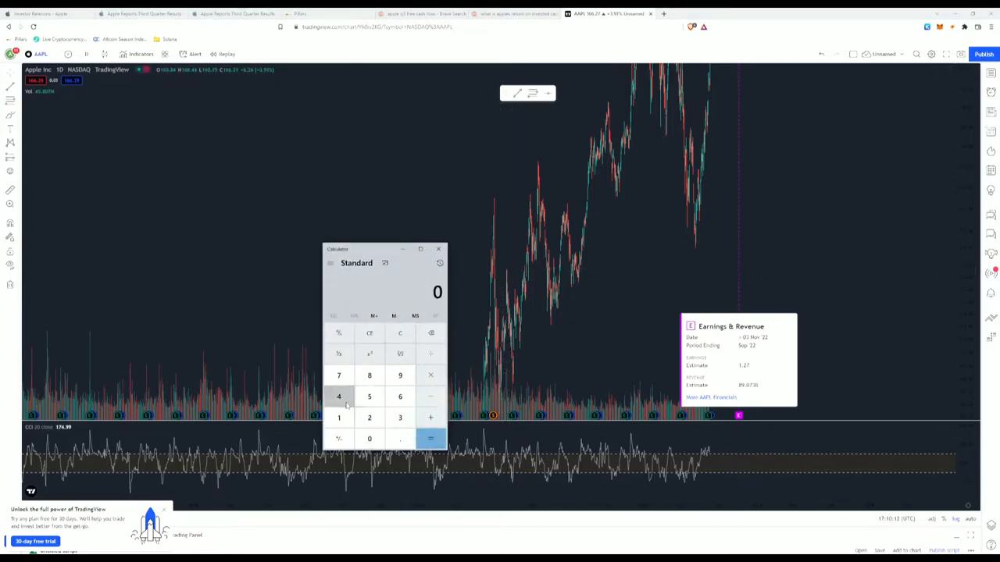
left_click(337, 397)
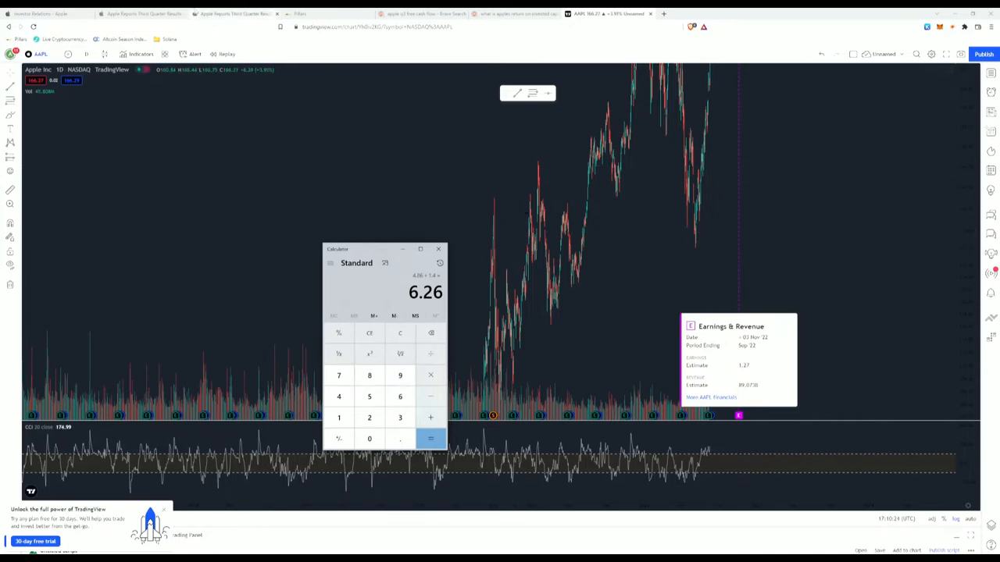
Enter figures from Apple's quarterly statement of operations into Calculator to reach 26.56, then return to 8 Pillars.
left_click(234, 13)
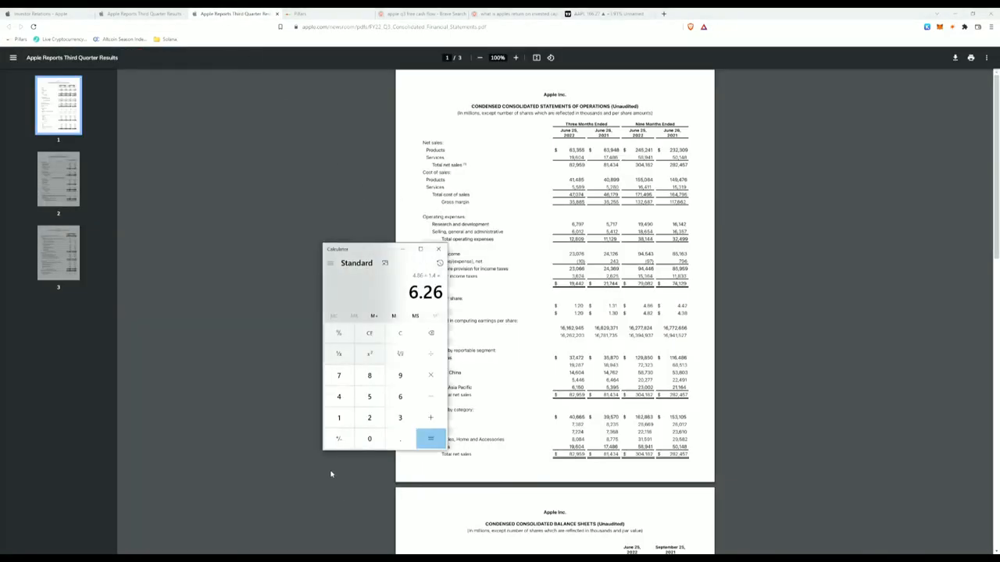
left_click(400, 396)
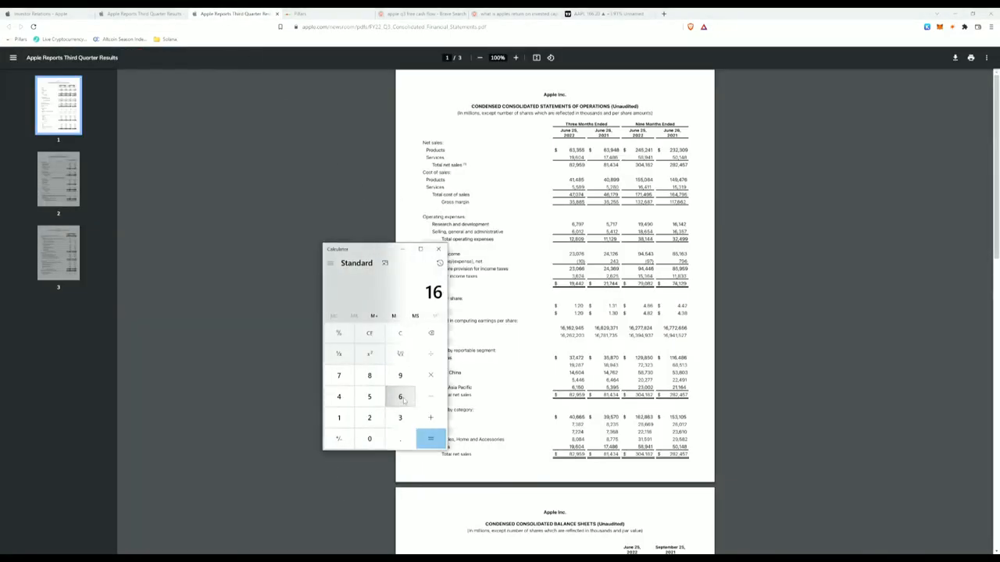
left_click(399, 397)
type("6.2")
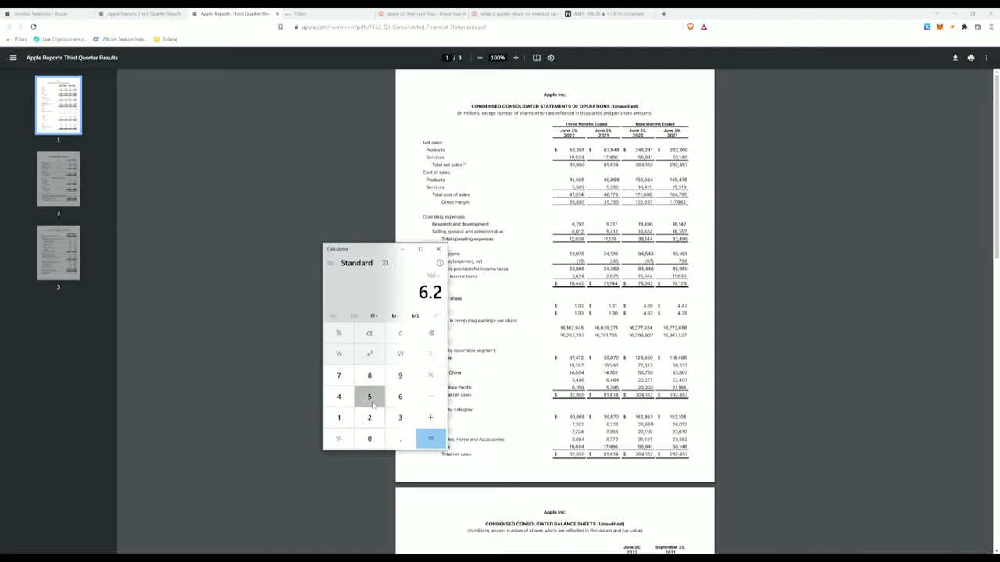
left_click(430, 437)
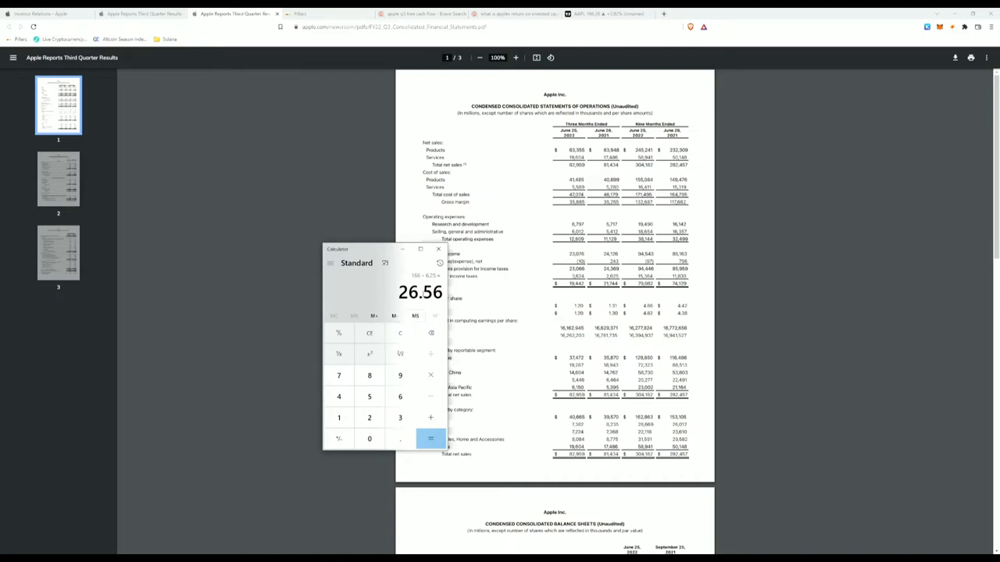
left_click(300, 13)
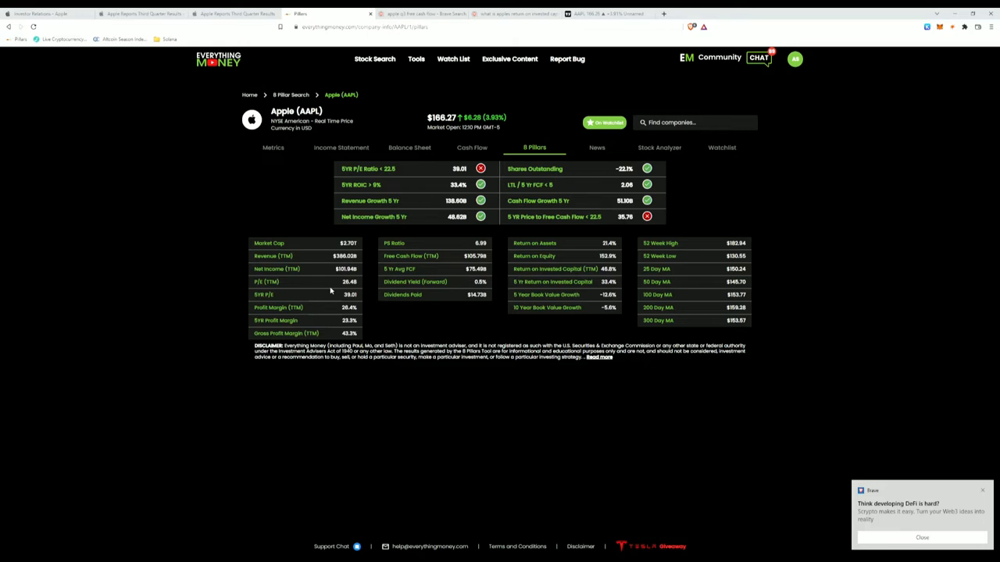
mouse_move(361, 178)
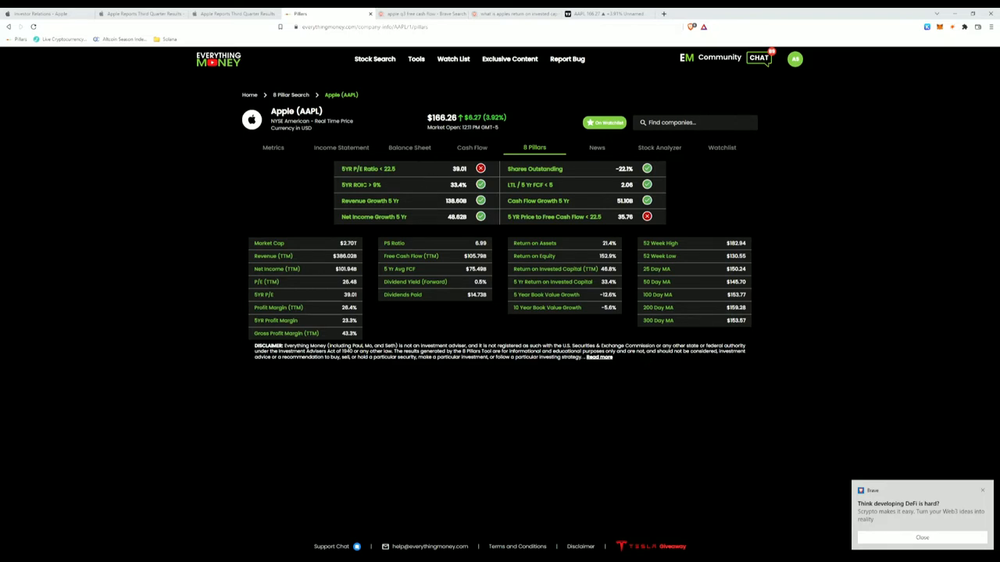
left_click(516, 12)
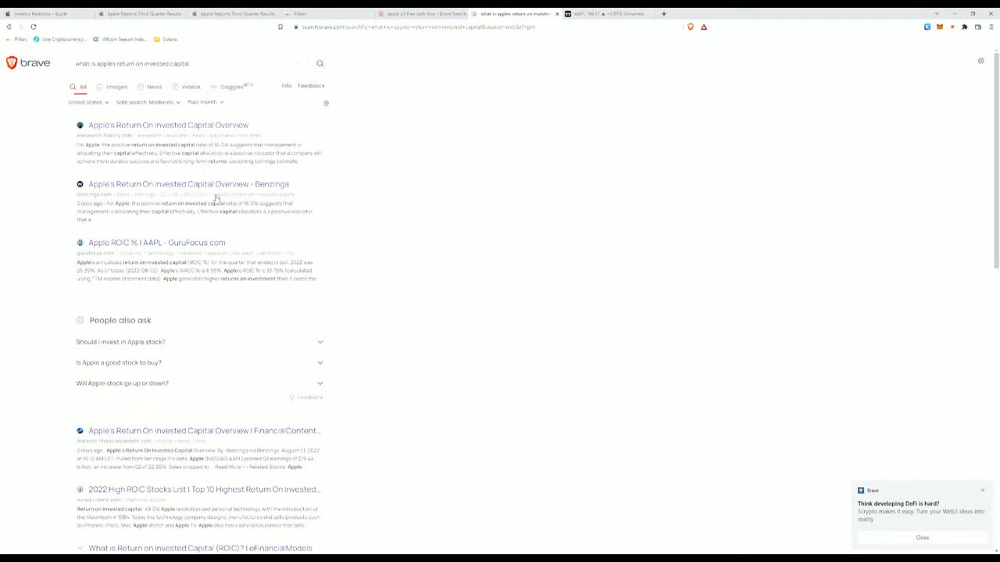
Read the Benzinga article reporting Apple's Q3 ROIC of 16.0%, then return to the 8 Pillars page.
left_click(188, 184)
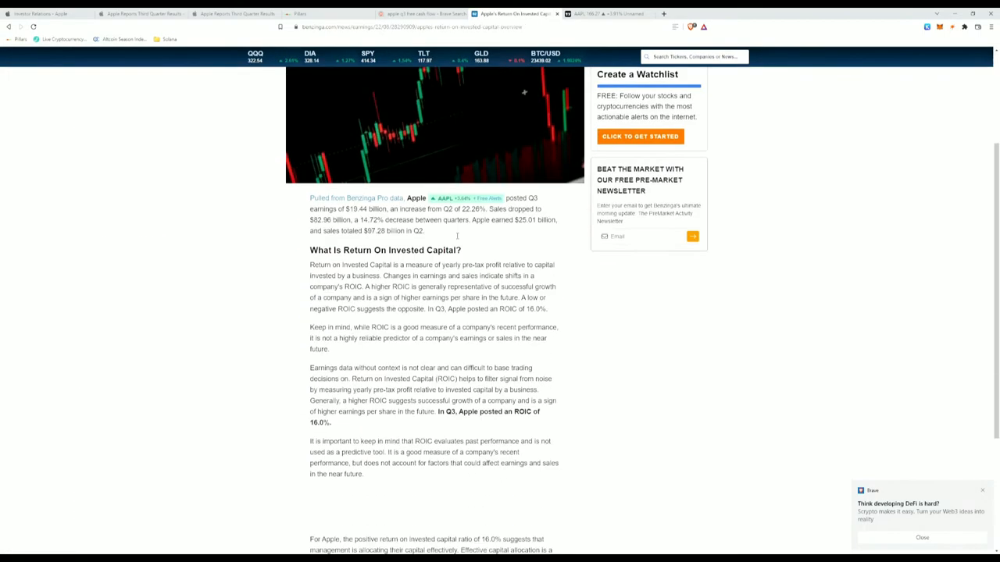
scroll("down", 3)
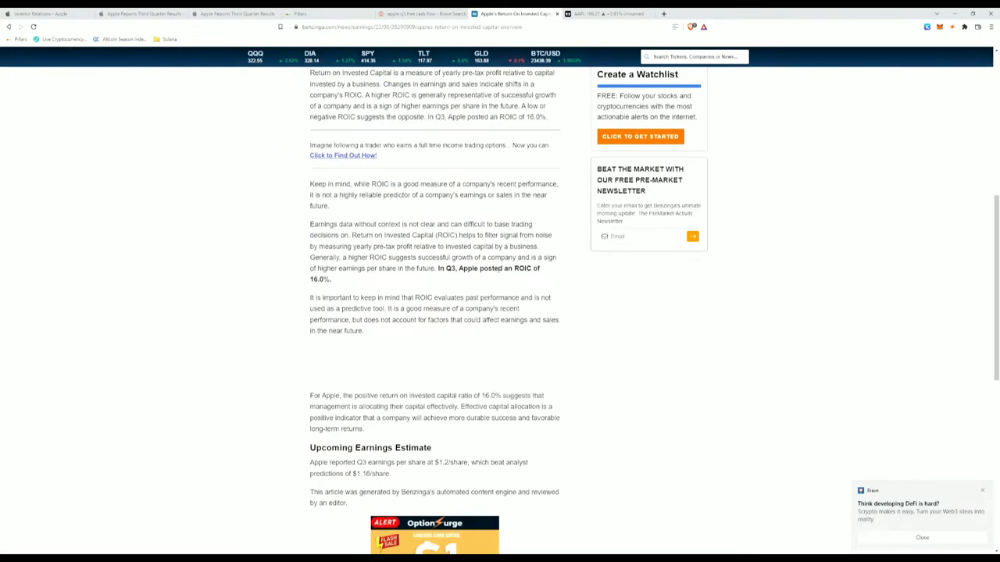
left_click(321, 13)
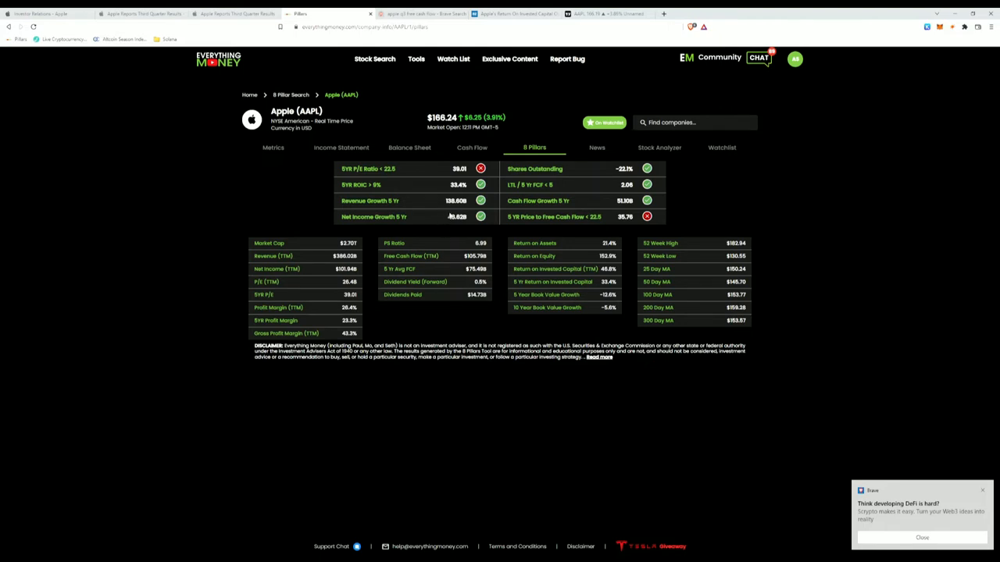
mouse_move(381, 190)
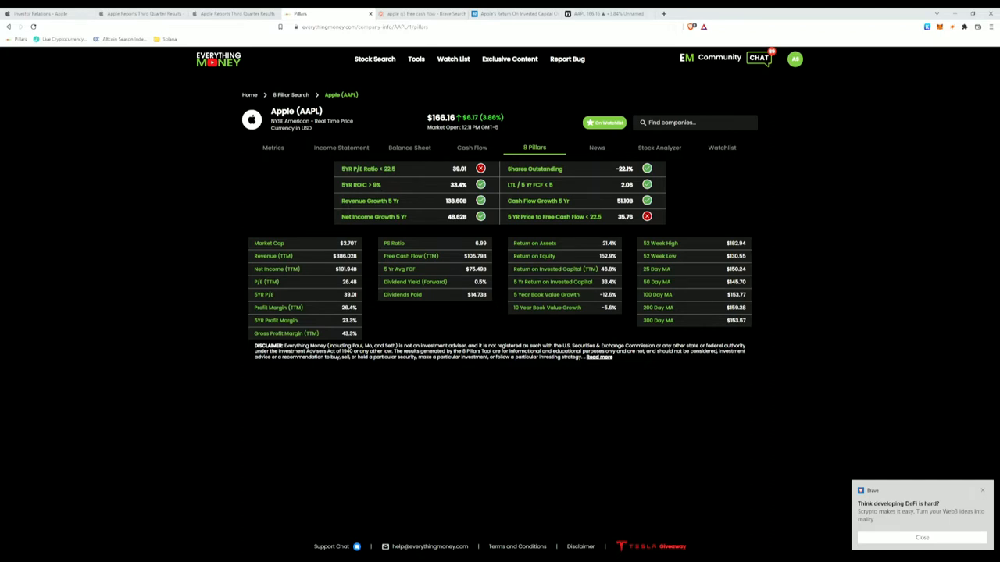
mouse_move(437, 116)
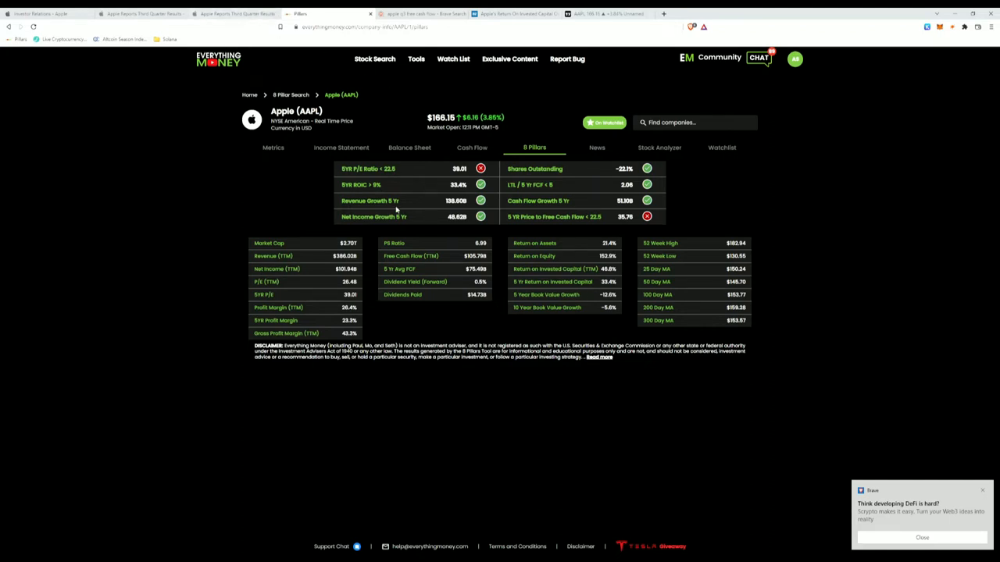
Divide quarterly net sales of 82,959 by the prior year's 81,434, giving a year-over-year ratio of about 1.0187.
left_click(231, 13)
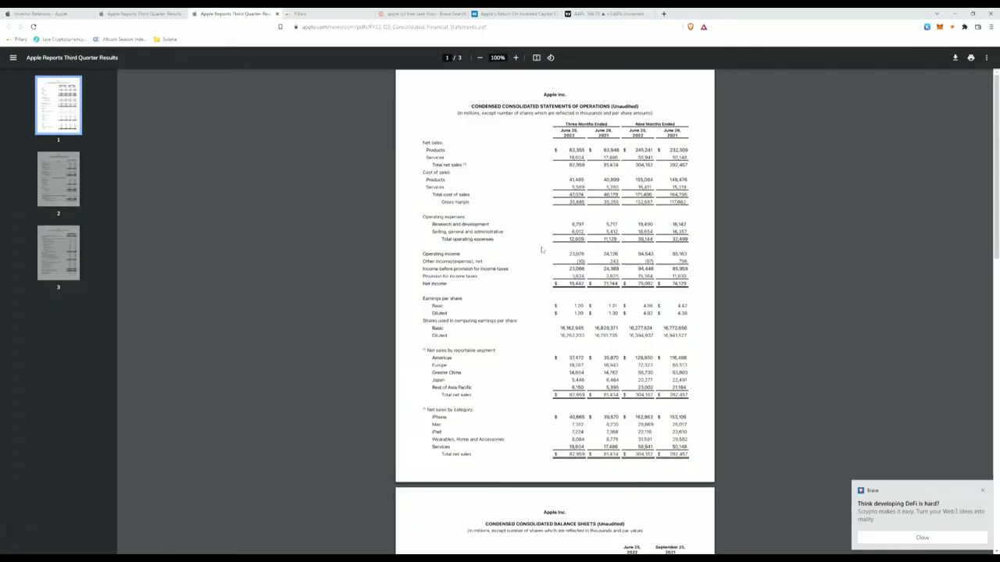
mouse_move(469, 178)
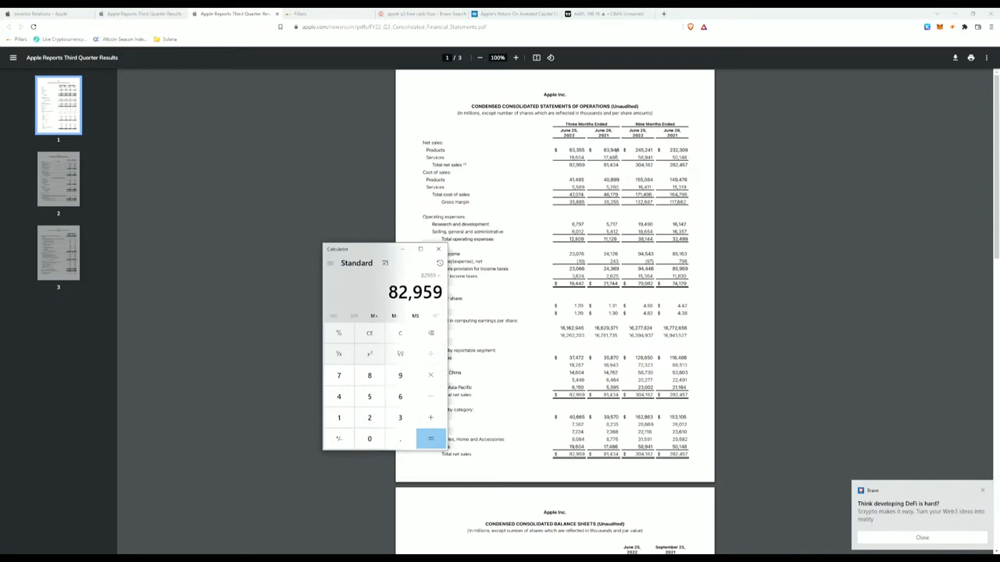
left_click(400, 417)
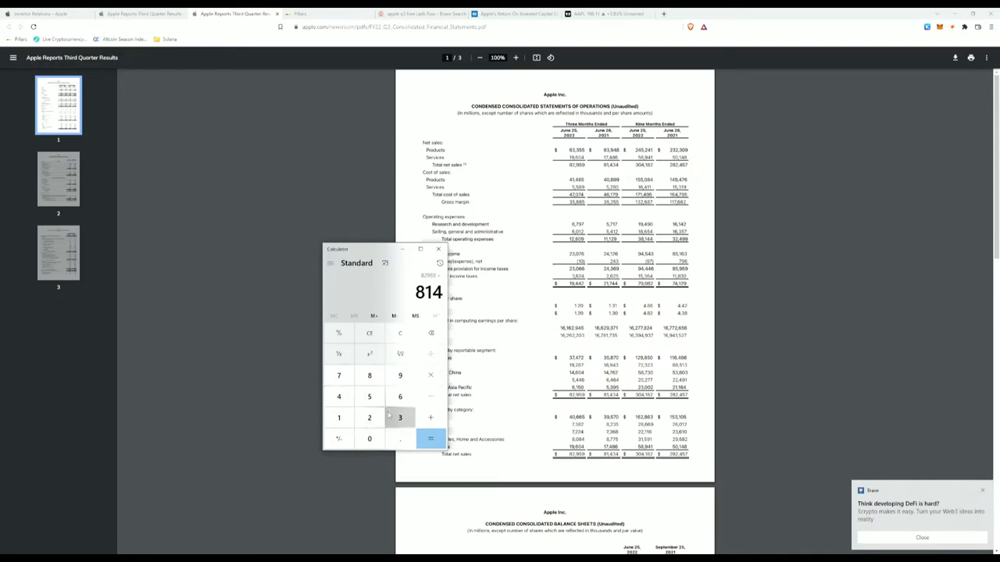
left_click(431, 438)
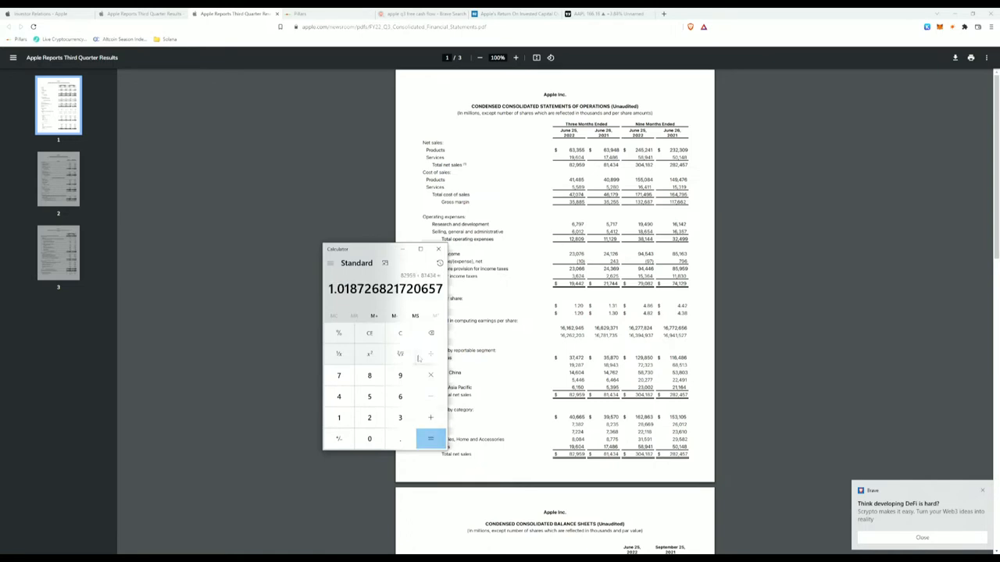
mouse_move(420, 357)
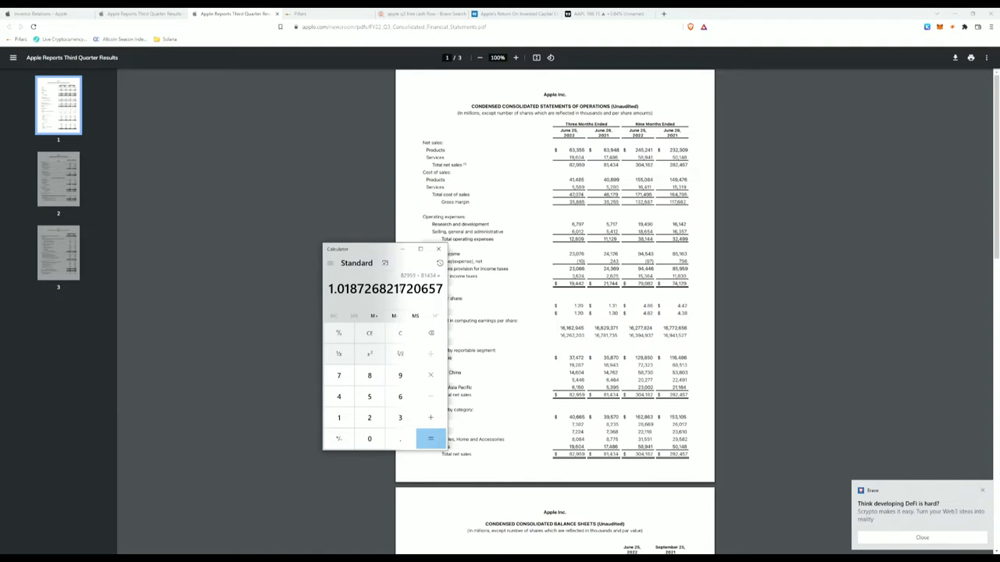
mouse_move(294, 175)
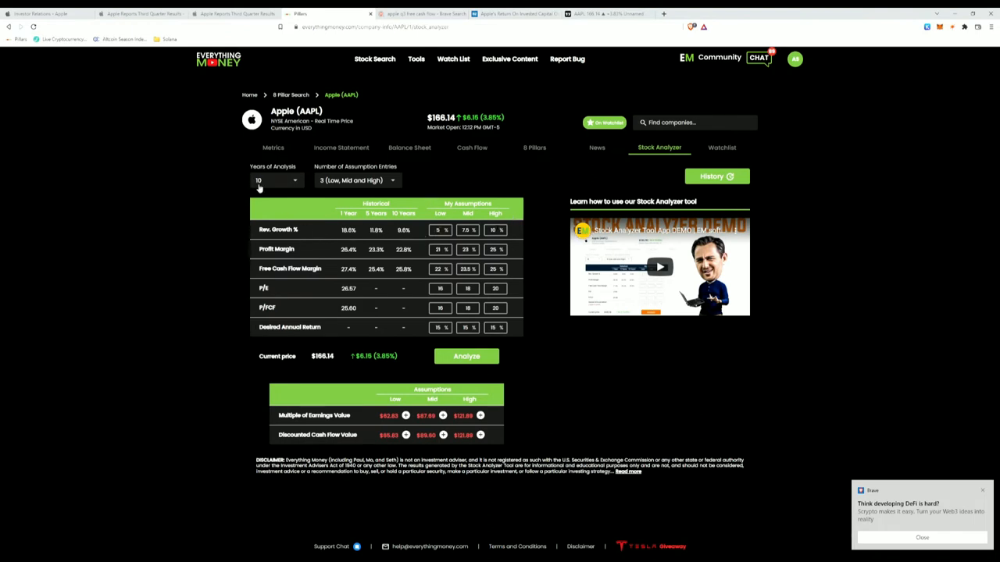
mouse_move(287, 181)
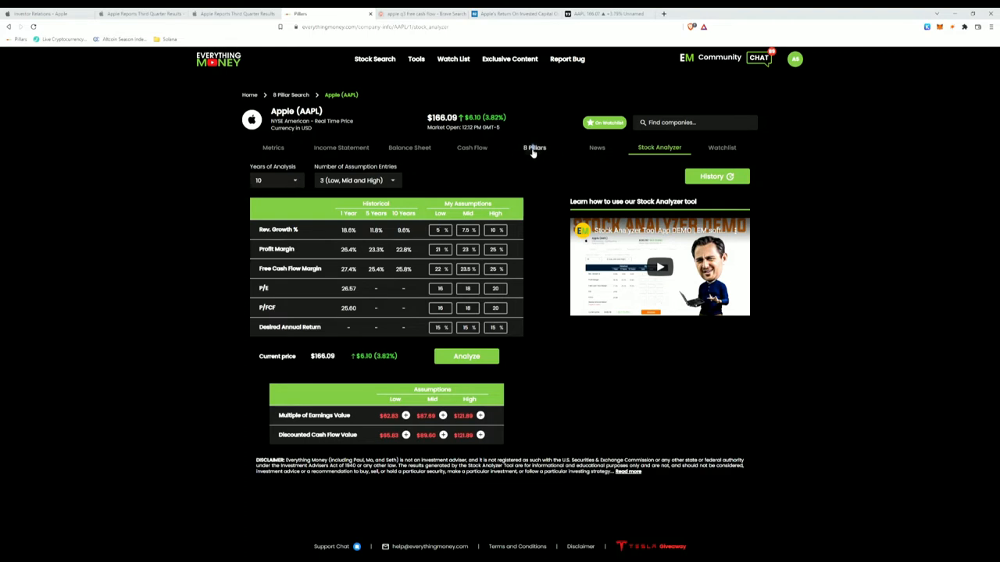
Revisit Apple's historical revenue growth and margin figures, then return to the Q3 statements of operations PDF.
left_click(534, 147)
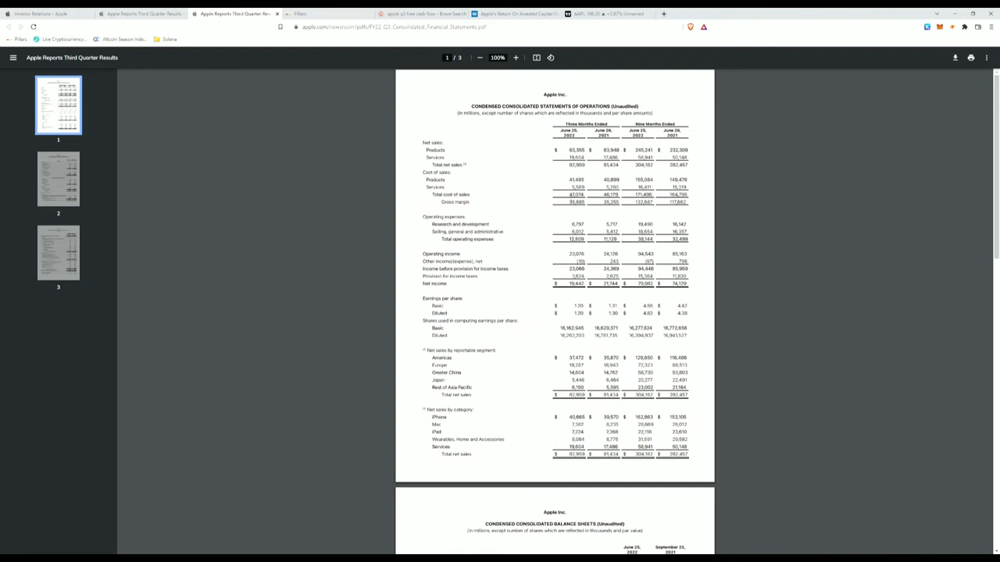
left_click(431, 437)
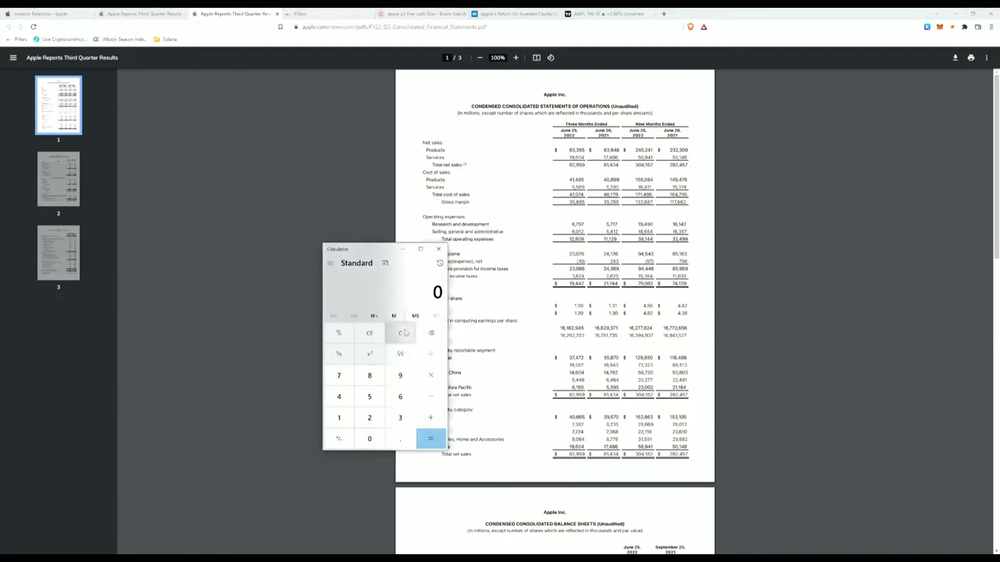
Divide net income of 19,442 by net sales of 82,959 for a net margin of about 0.2344, then return to 8 Pillars.
left_click(337, 397)
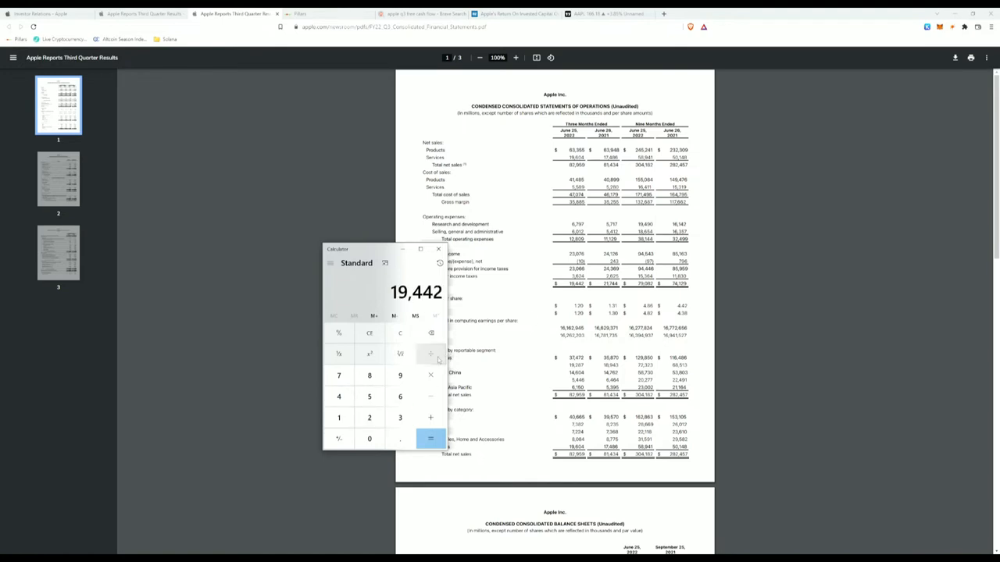
left_click(369, 418)
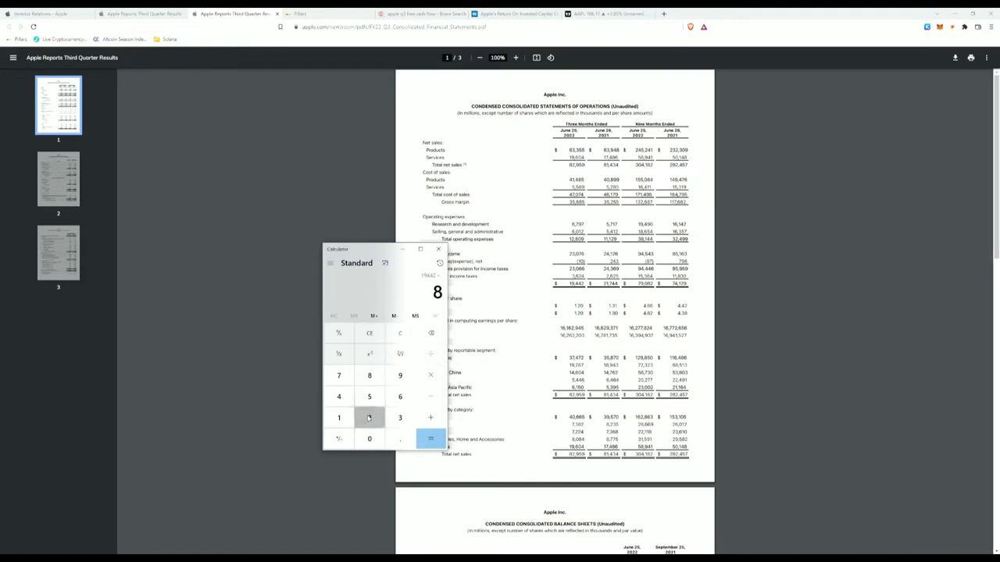
left_click(431, 438)
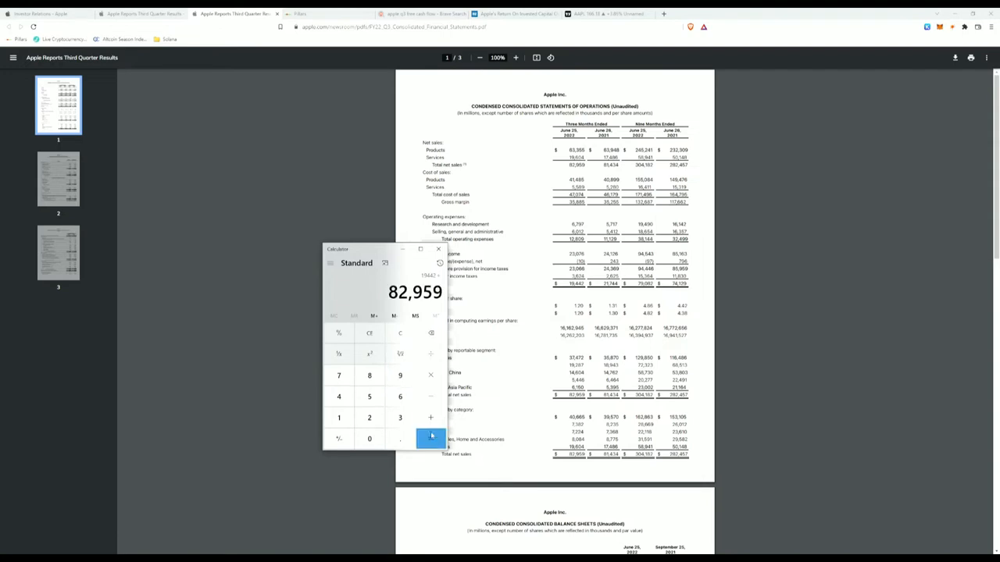
left_click(431, 438)
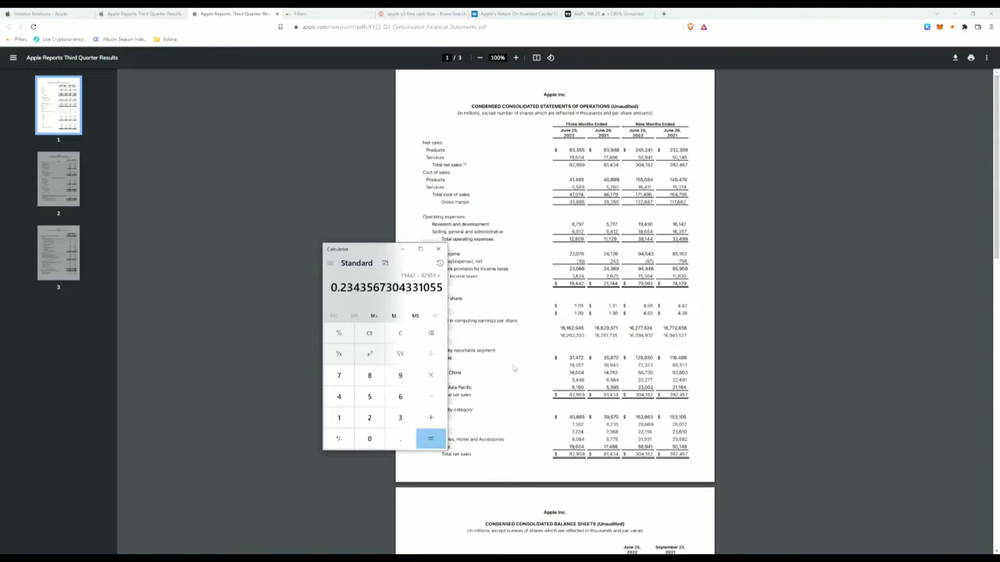
left_click(313, 13)
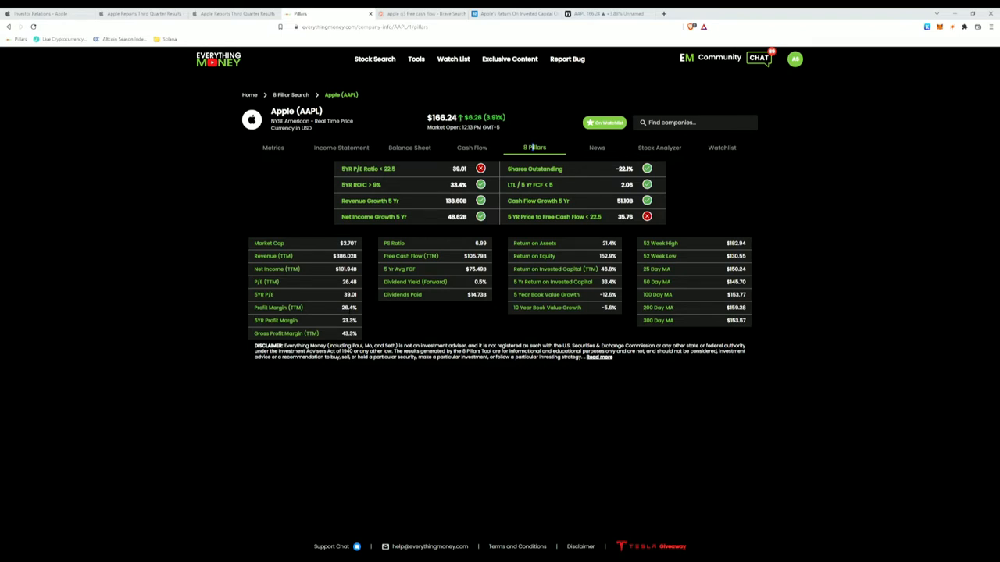
Compare the Profit Margin row in Apple's Stock Analyzer, then return to the quarterly statements PDF.
left_click(659, 147)
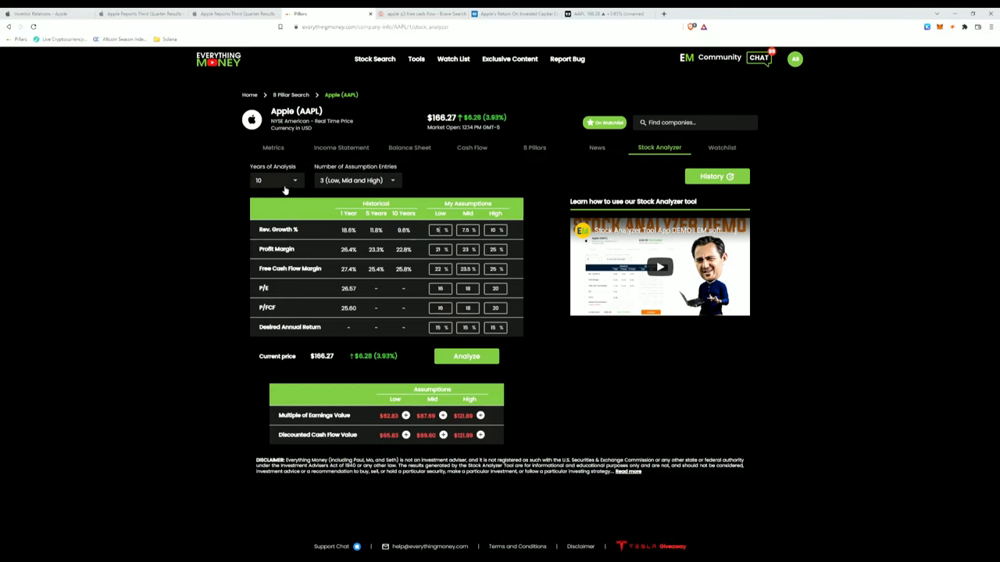
mouse_move(304, 172)
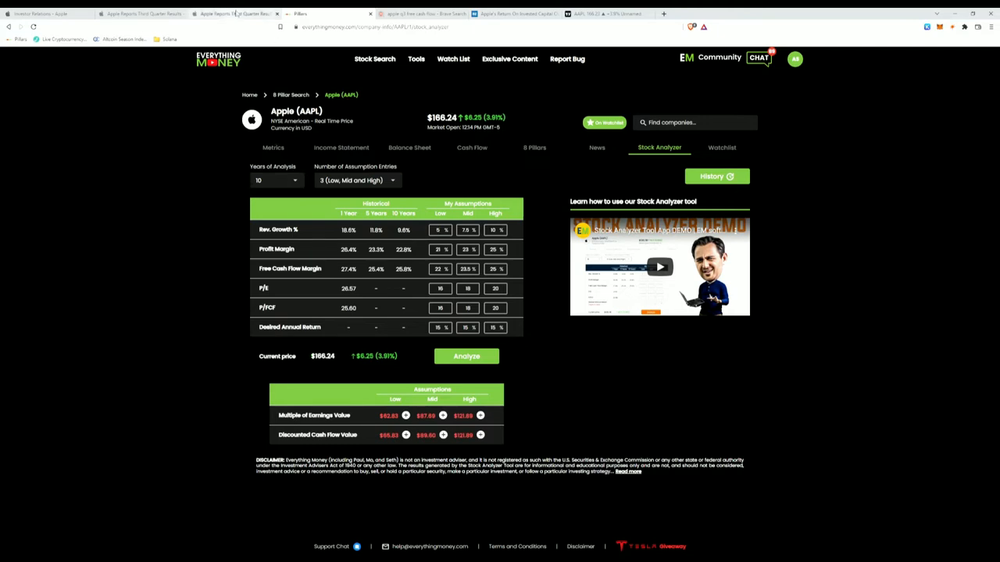
left_click(235, 12)
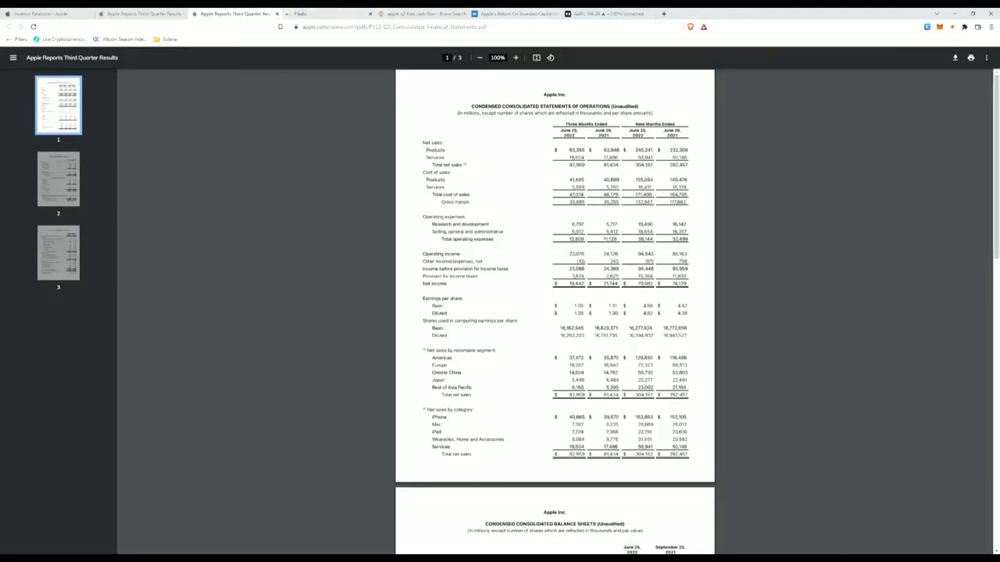
Compare the statements PDF against Apple's 8 Pillars ratio summary, ending on the 8 Pillars page.
left_click(313, 13)
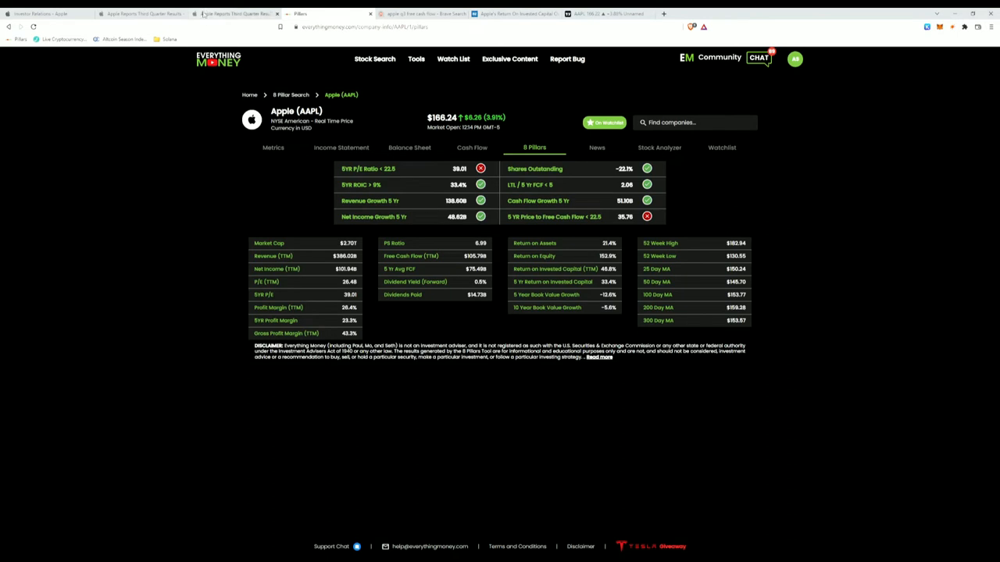
left_click(235, 13)
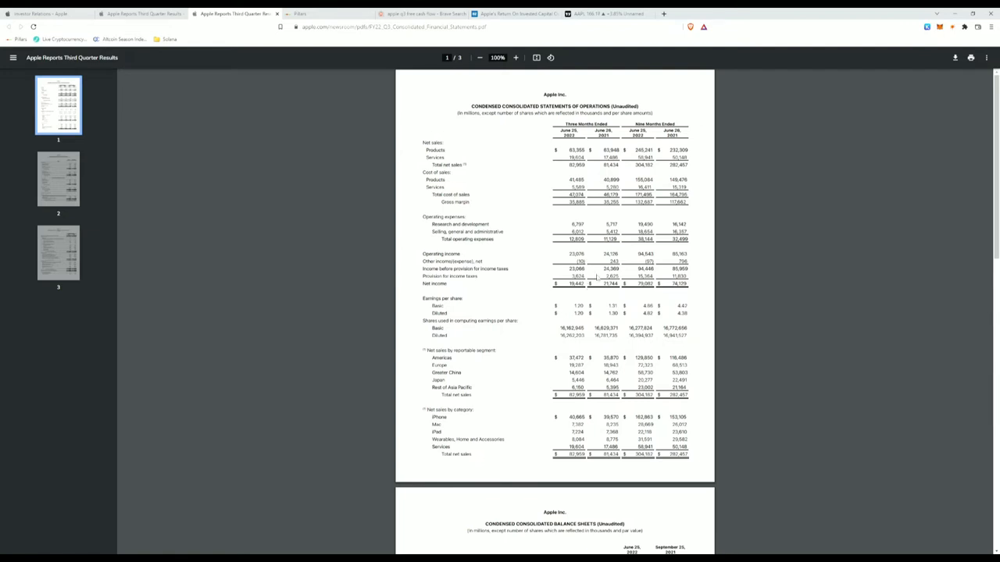
left_click(300, 13)
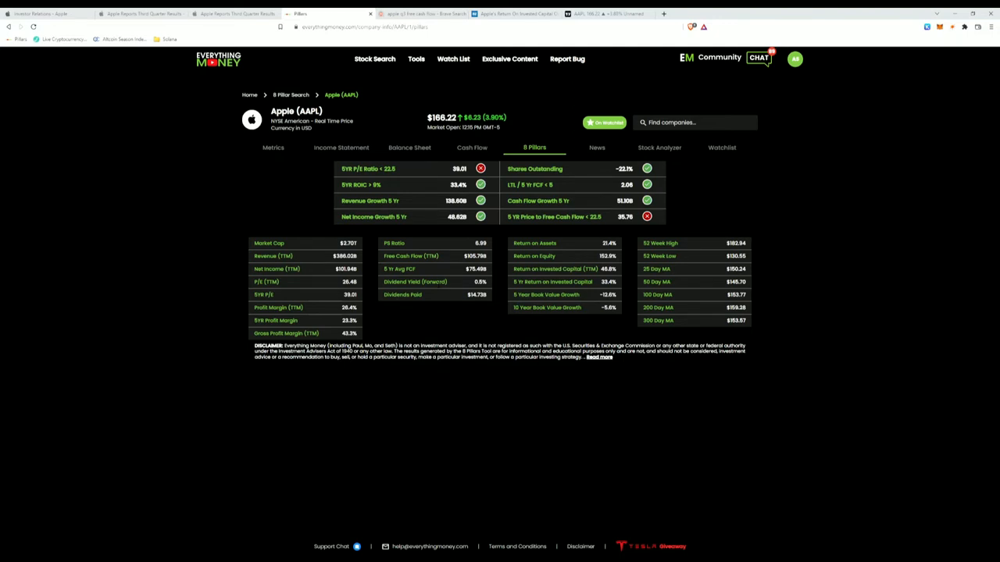
mouse_move(578, 170)
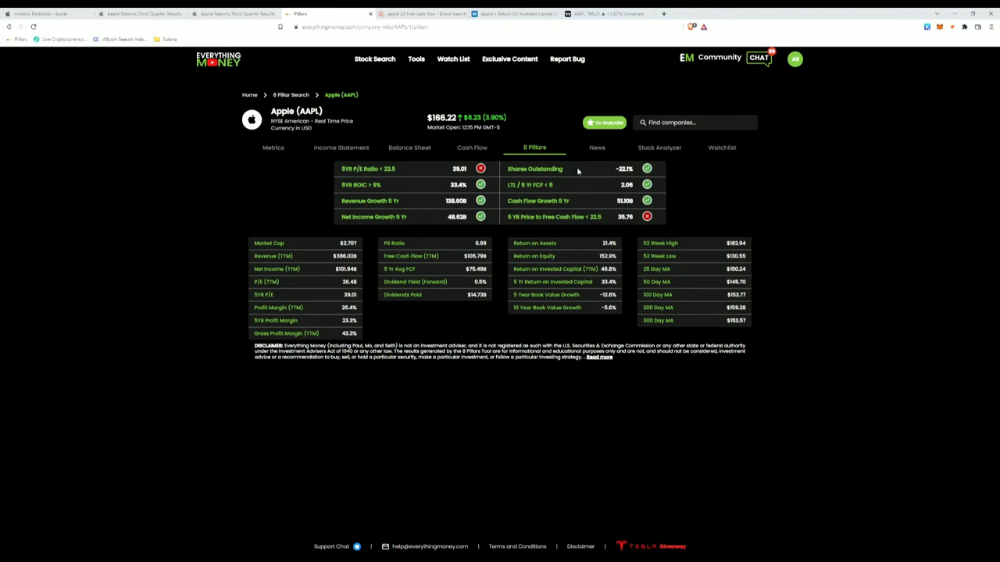
Scroll Apple's income statement and enter its figures into Calculator to arrive at 16,162.
left_click(234, 13)
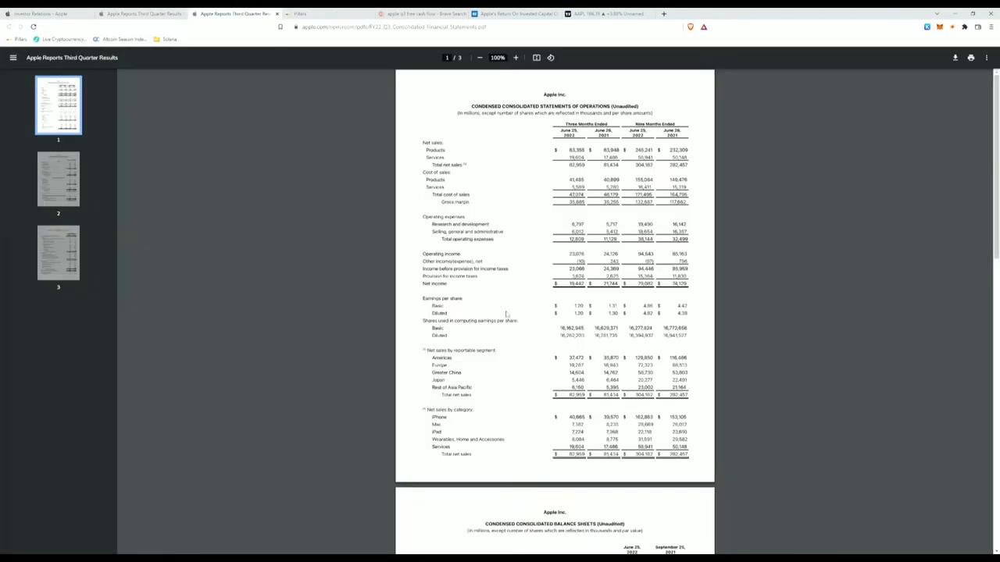
scroll("down", 3)
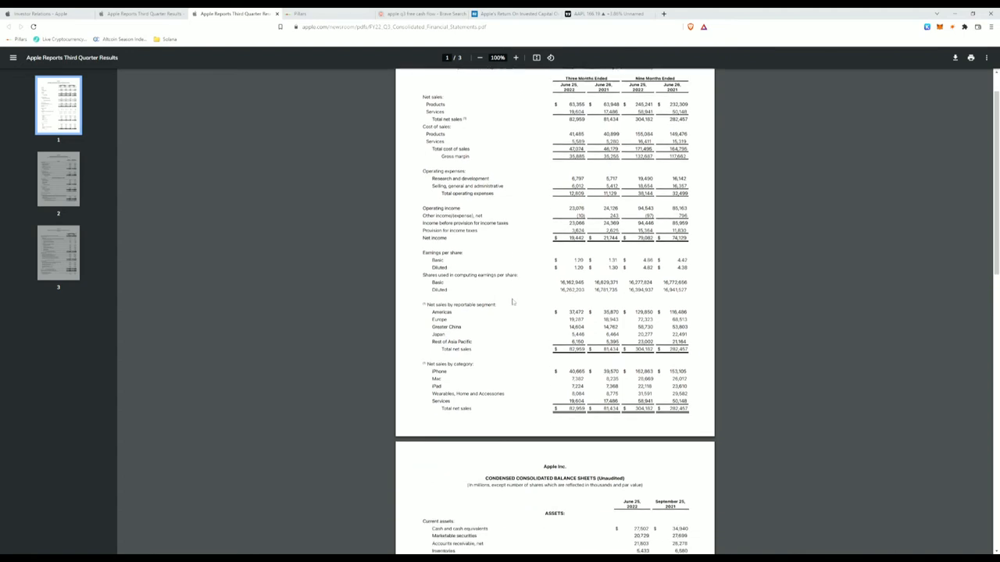
scroll("down", 3)
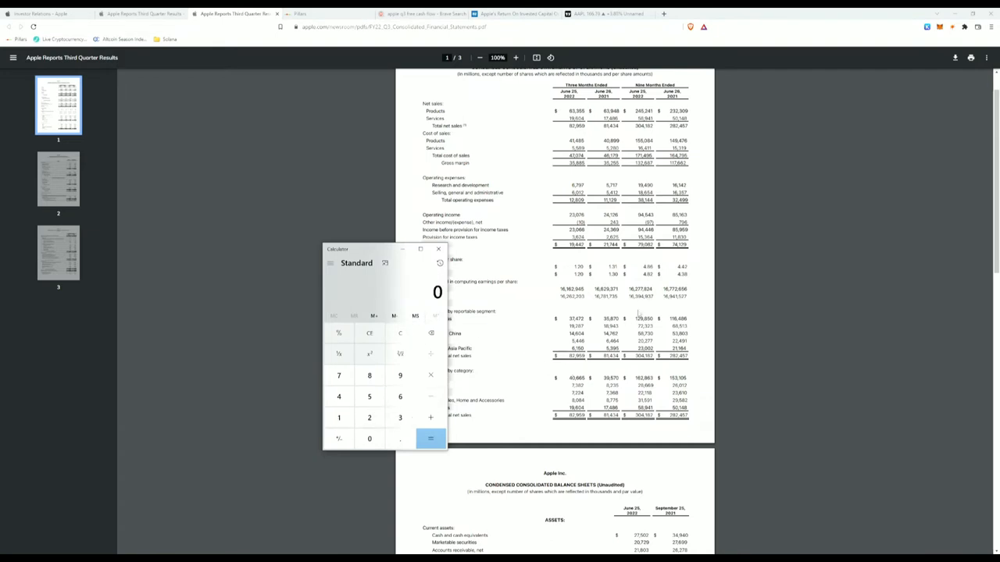
left_click(400, 397)
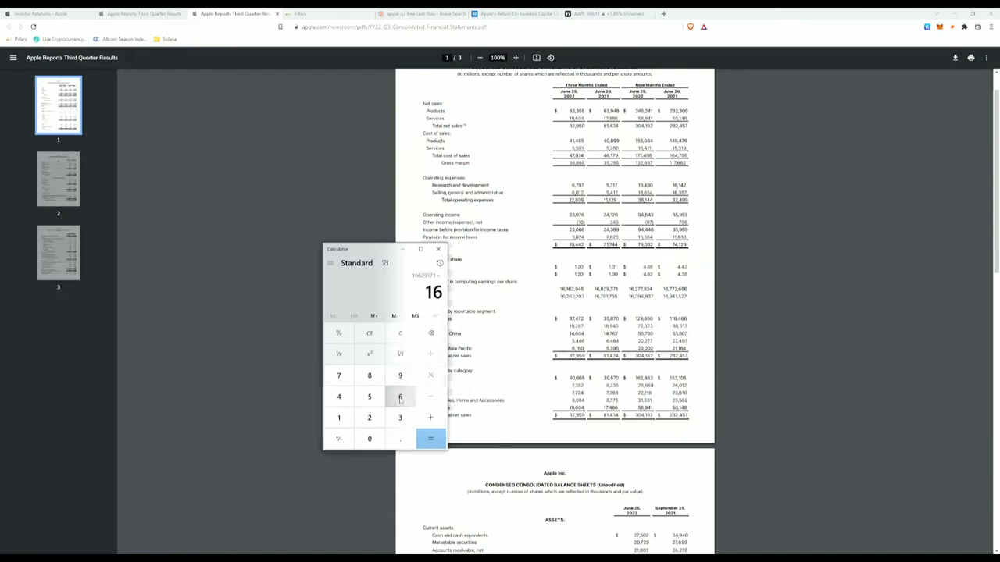
left_click(369, 417)
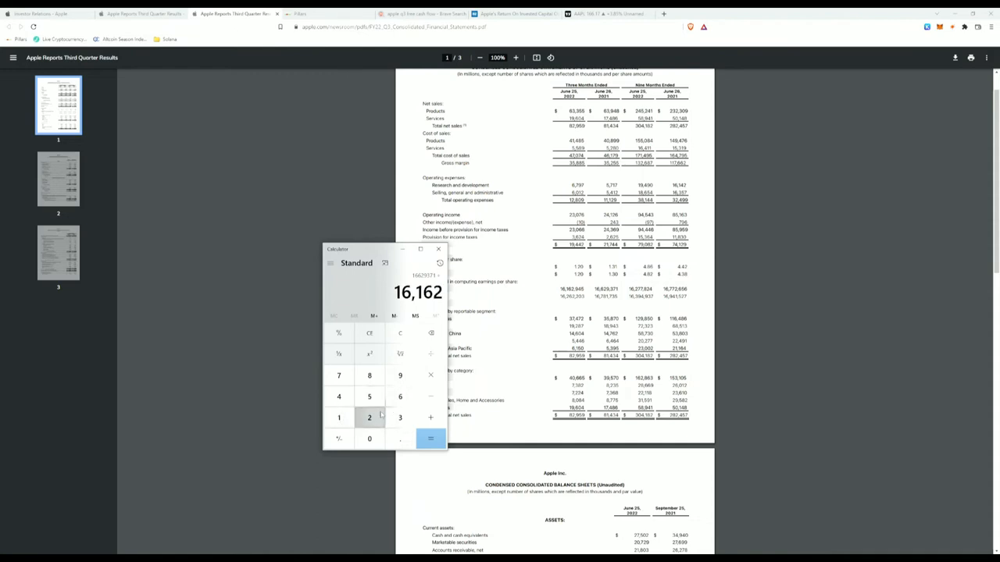
left_click(431, 437)
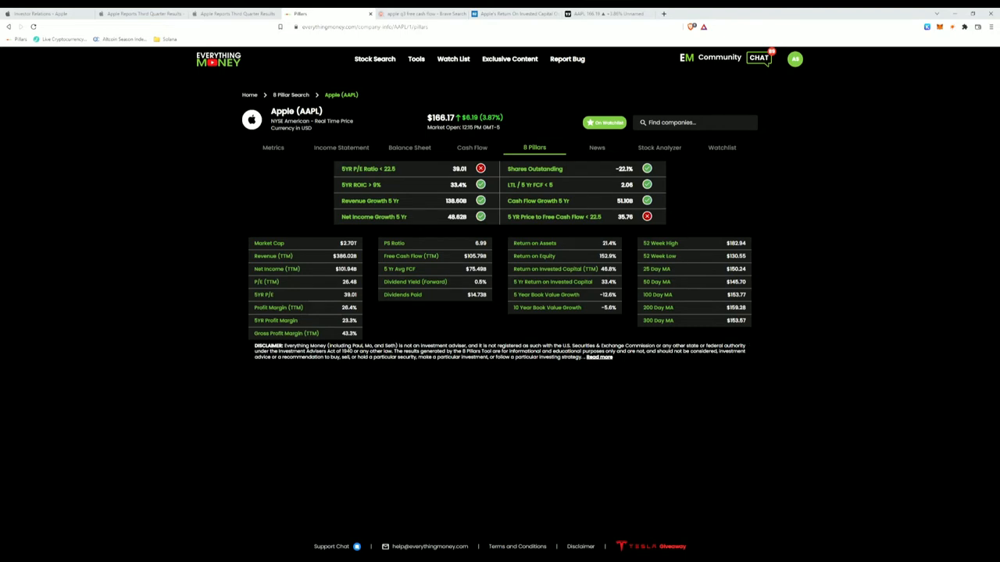
mouse_move(637, 178)
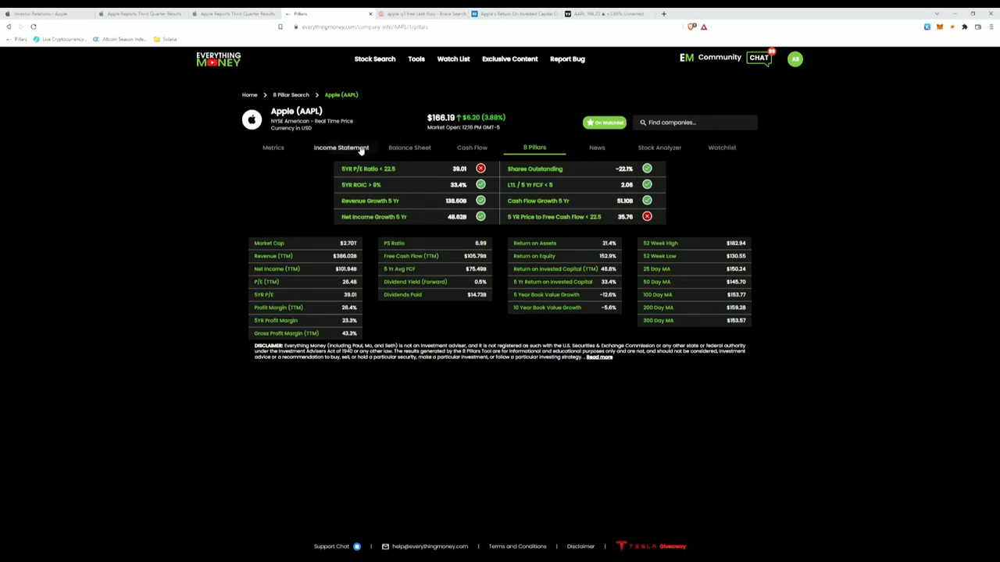
Show Apple's quarterly income statement from December 2019 to March 2022 down to the EPS rows.
left_click(340, 146)
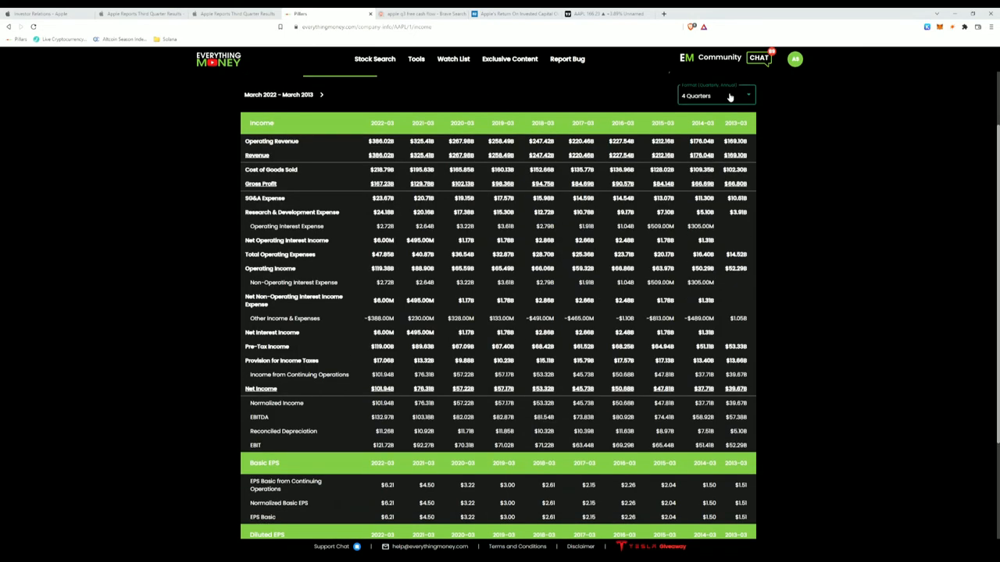
scroll("down", 3)
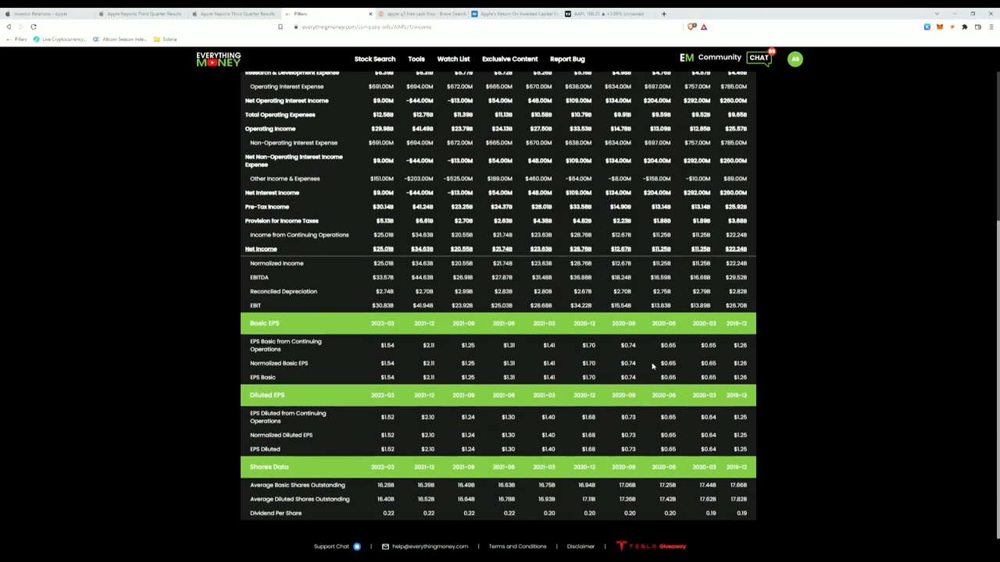
mouse_move(551, 497)
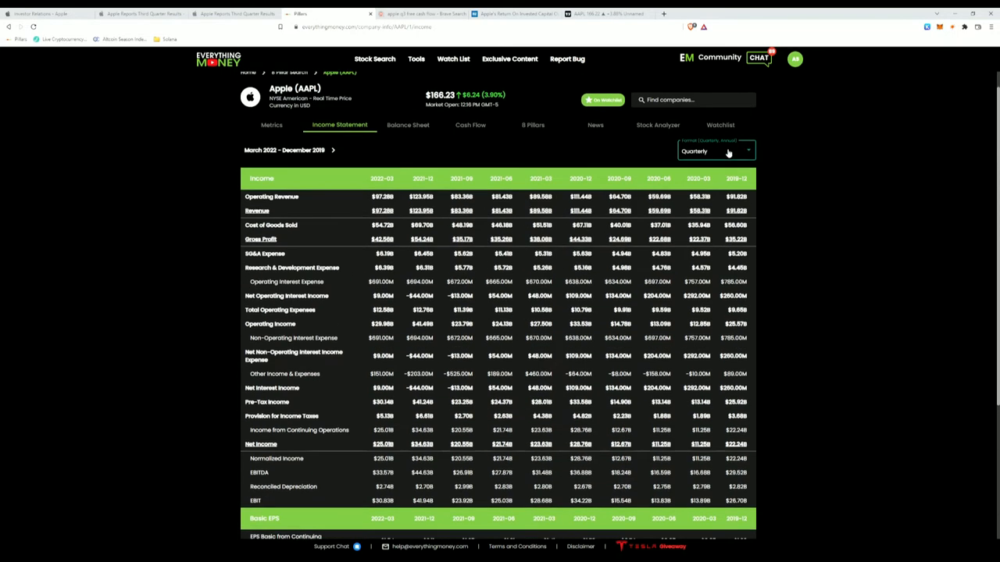
scroll("down", 3)
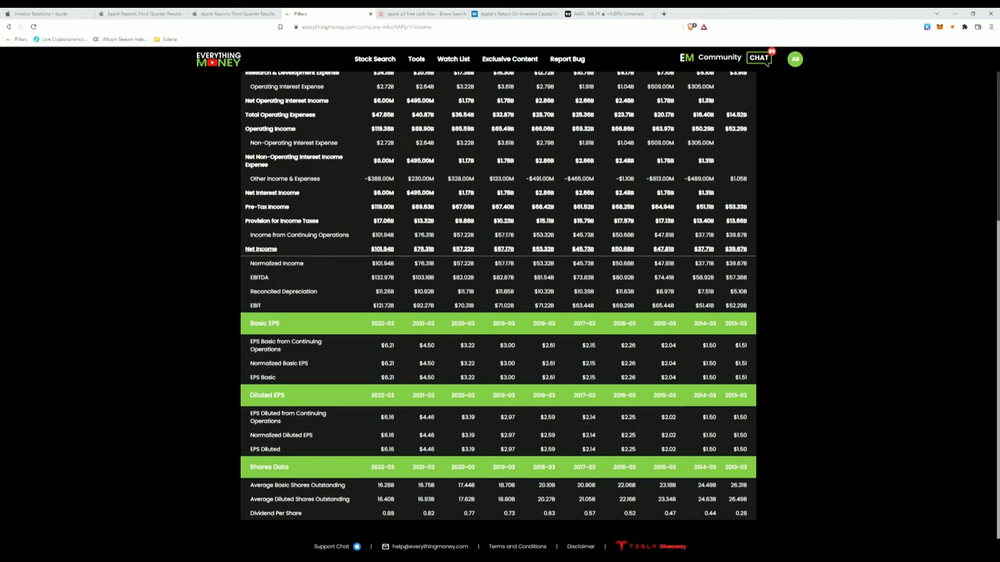
mouse_move(478, 485)
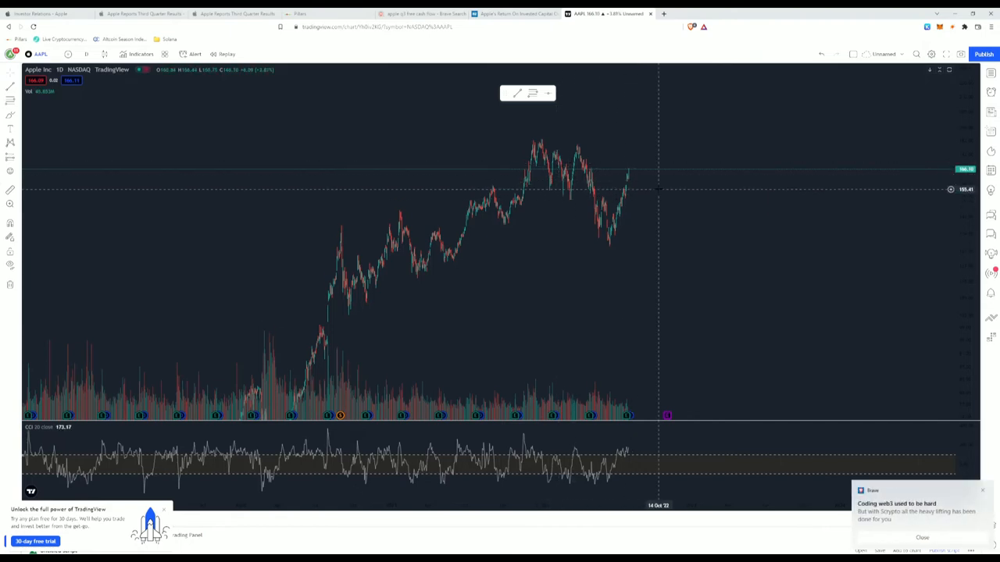
mouse_move(662, 188)
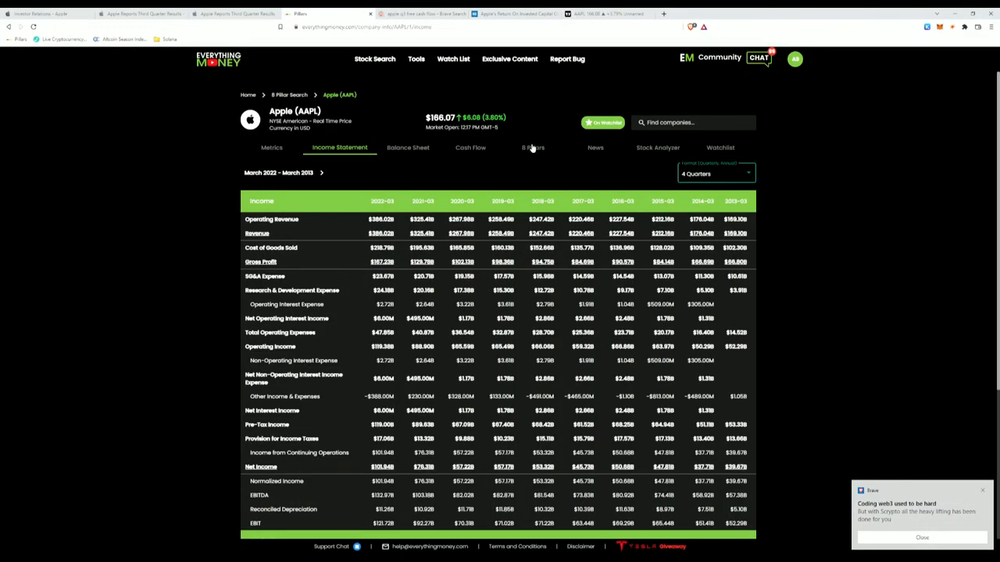
Glance at the 5 Pillars summary, then view the condensed balance sheet in Apple's Q3 results PDF.
left_click(534, 147)
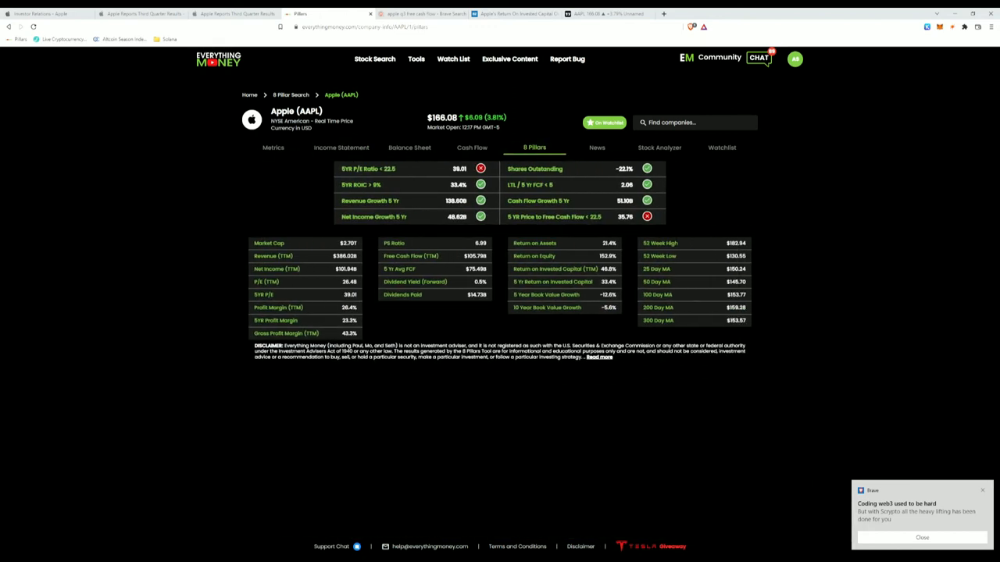
left_click(227, 12)
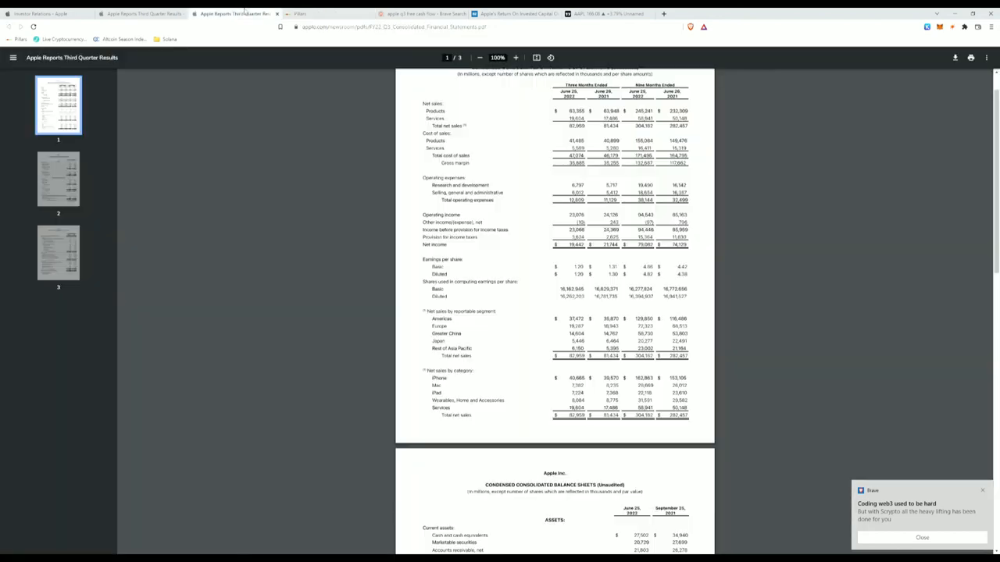
scroll("down", 3)
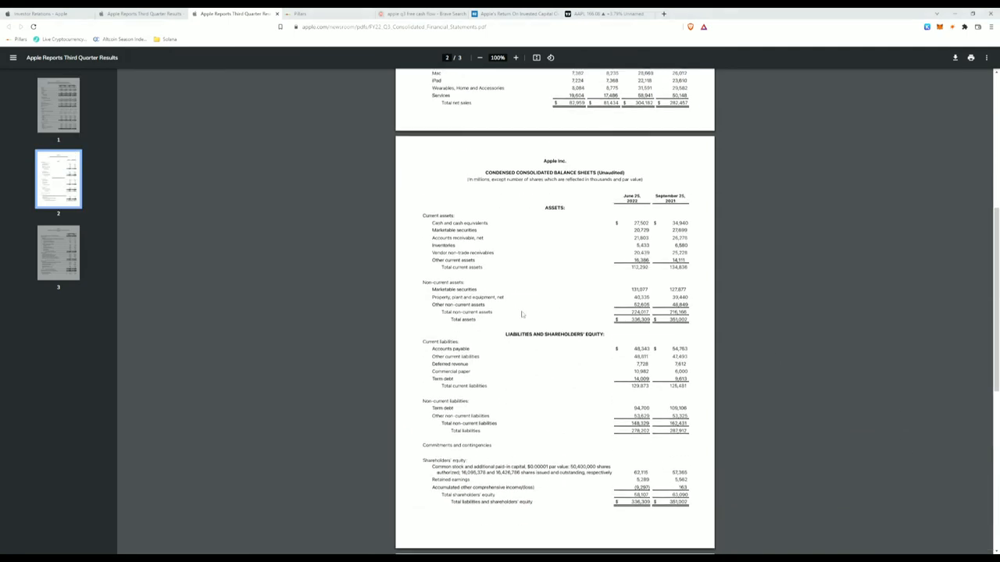
mouse_move(519, 387)
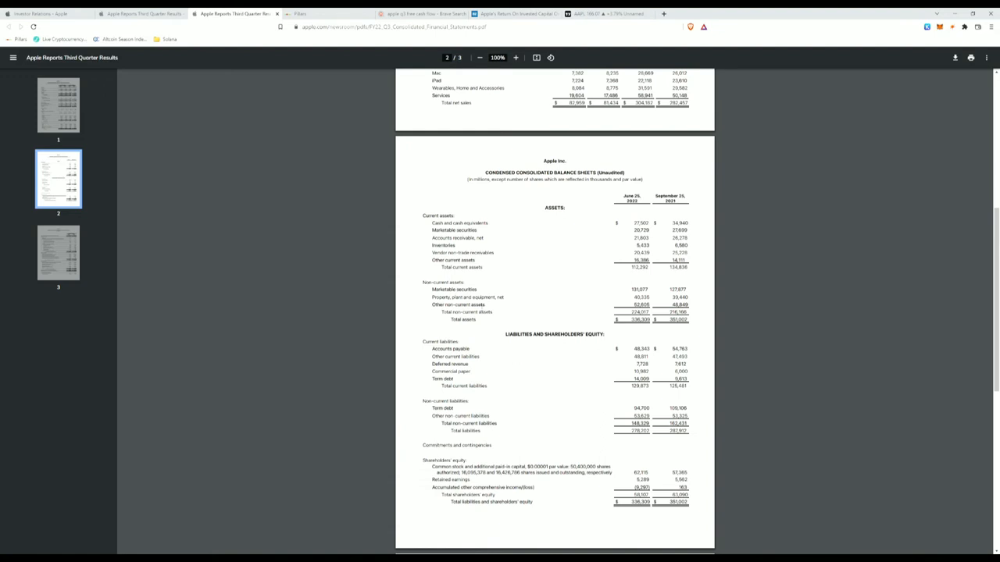
scroll("down", 3)
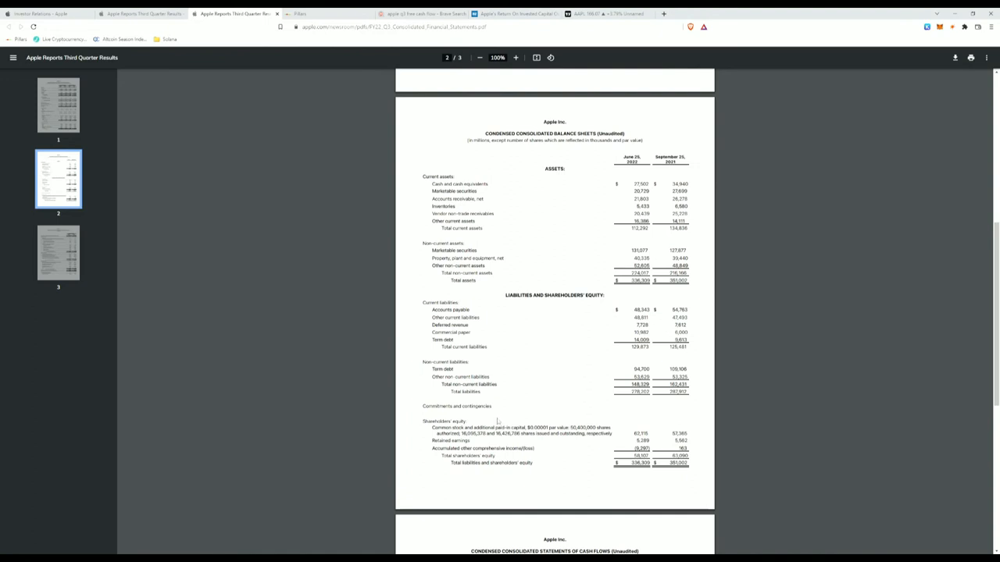
mouse_move(503, 397)
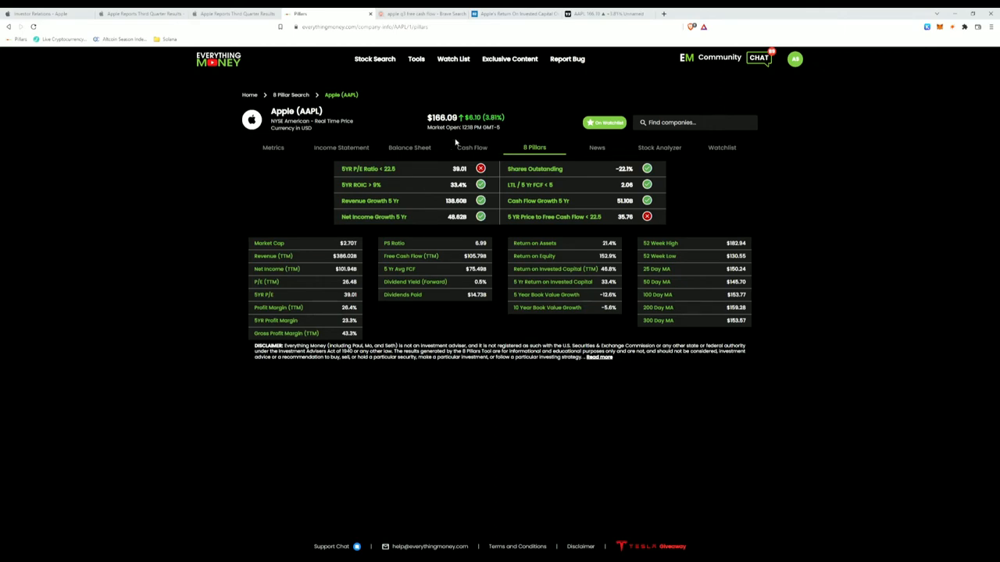
Show Apple's quarterly balance sheet assets and liabilities from December 2019 to March 2022.
left_click(406, 147)
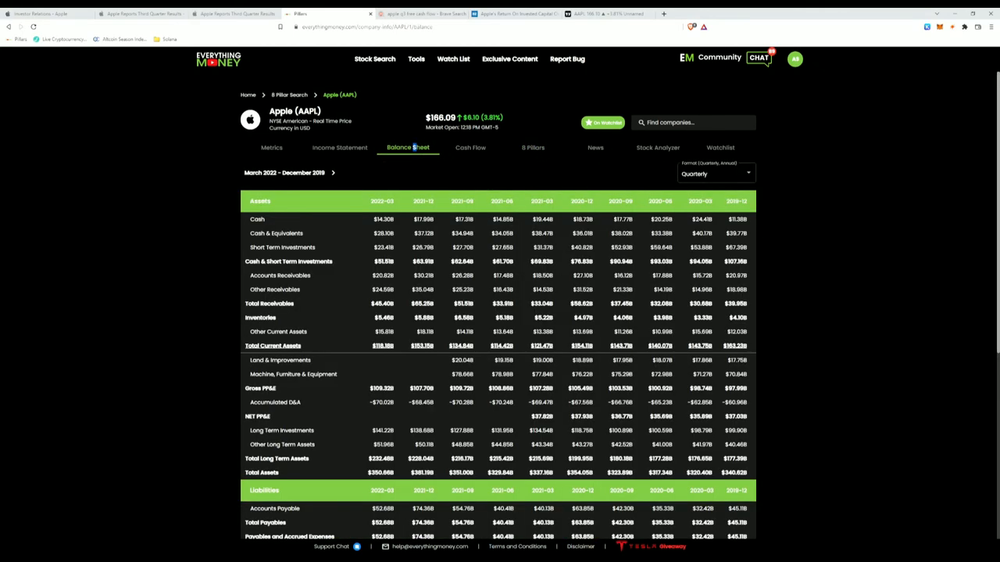
left_click(715, 173)
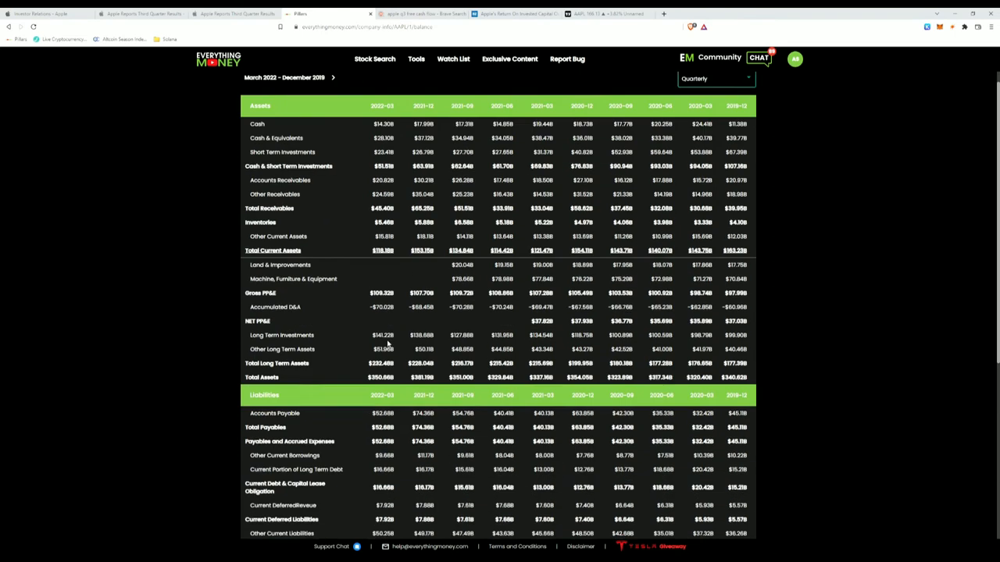
scroll("down", 3)
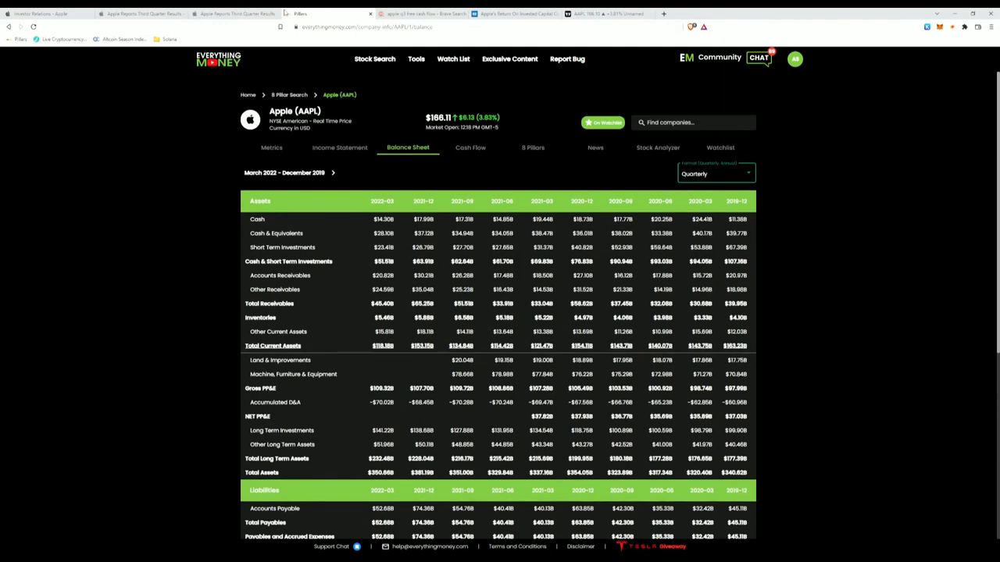
Show the Brave Search results for 'apple Q3 free cash flow' with Zacks and MarketWatch links.
left_click(535, 146)
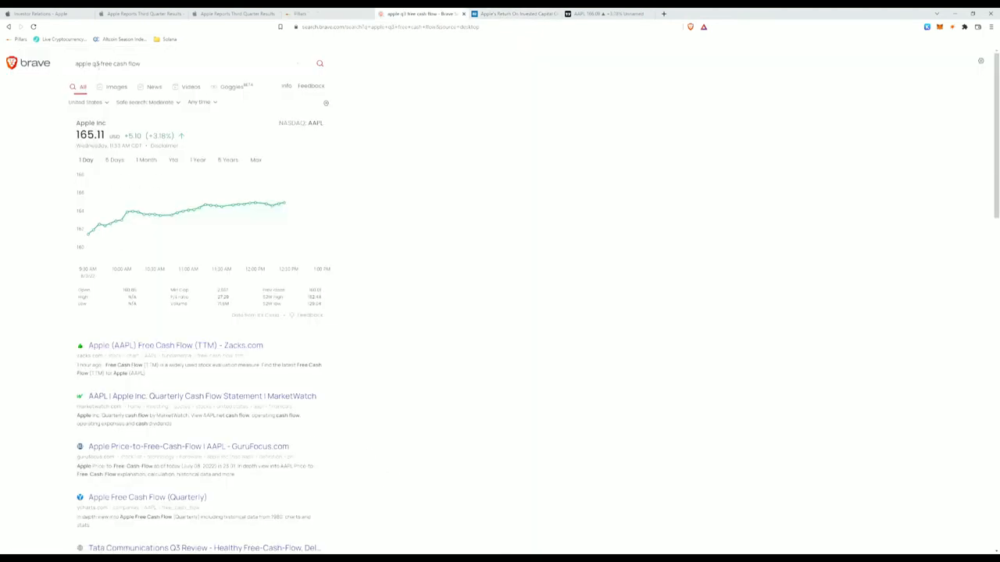
scroll("down", 3)
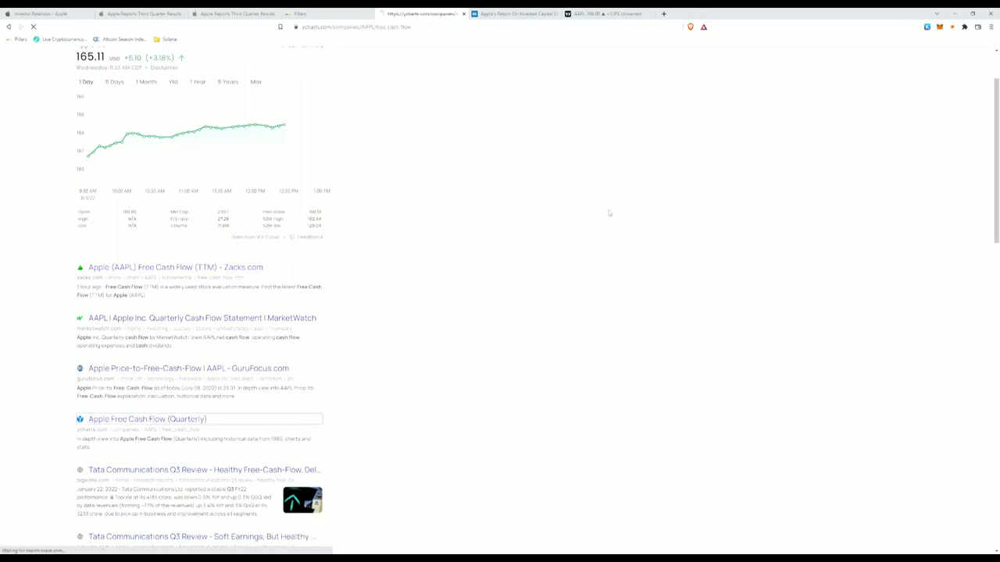
Open the YCharts 'Apple Free Cash Flow (Quarterly)' page showing 20.79B for June 30, 2022.
left_click(146, 418)
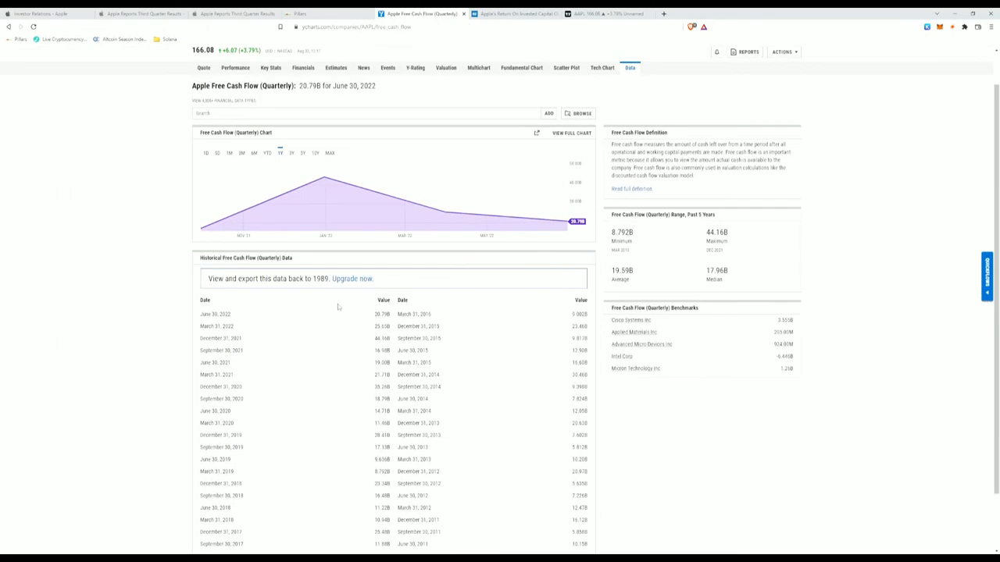
mouse_move(383, 398)
type("20.79")
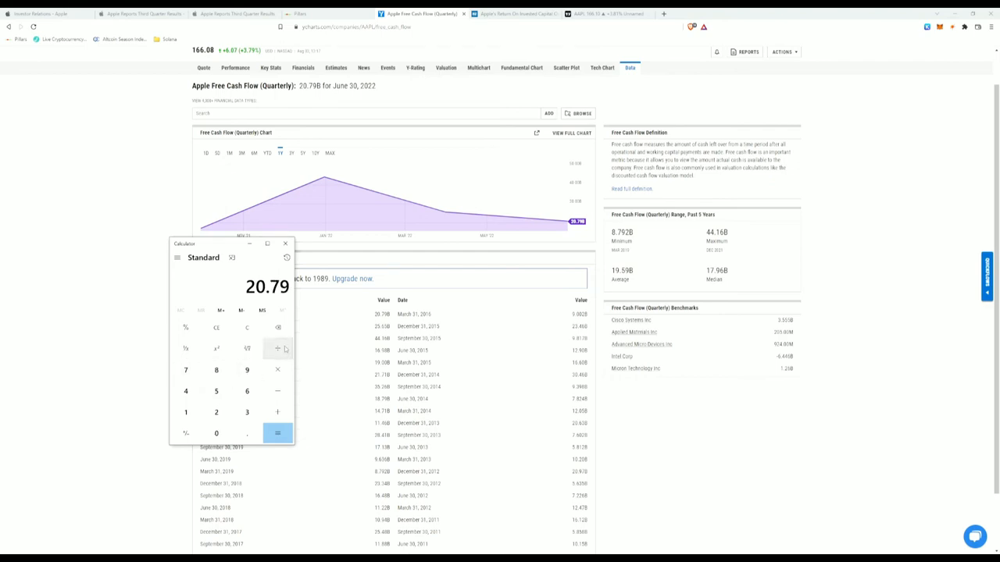
Divide the 20.79B free cash flow by the earlier quarter to get about 1.094, then close Calculator.
left_click(278, 434)
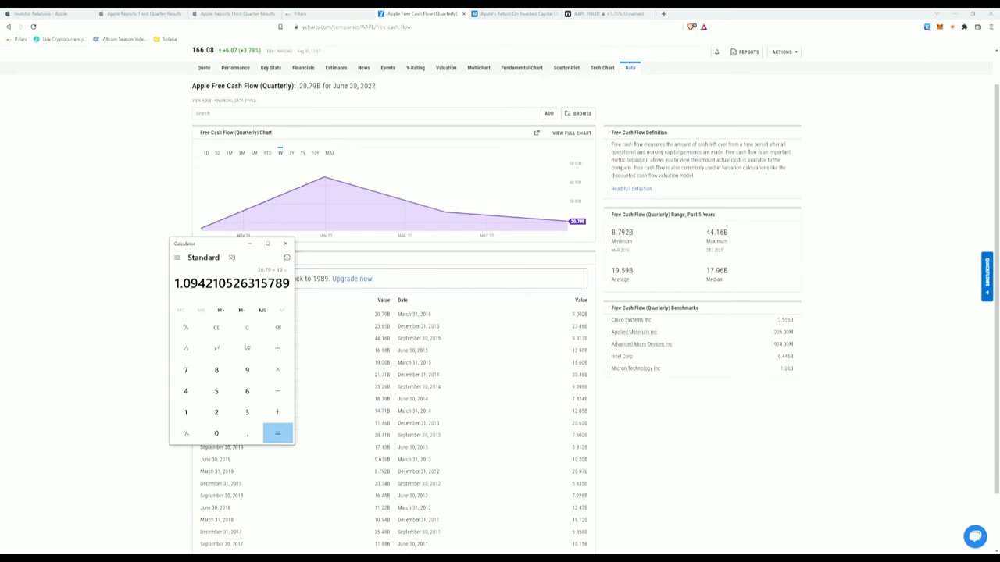
left_click(285, 244)
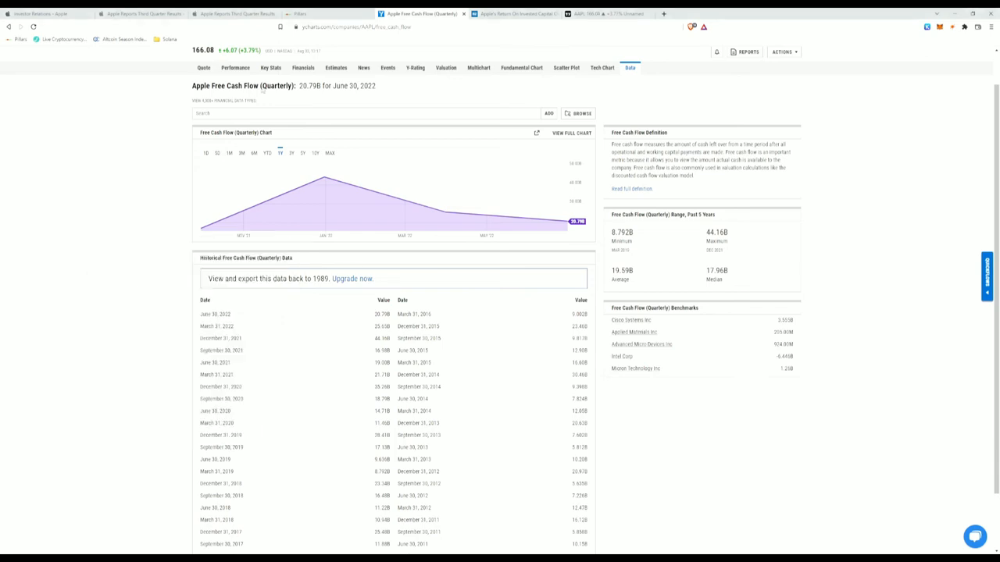
Return to Apple's 5 Pillars summary and multiply 20.8 by 20 to get 416.
left_click(312, 13)
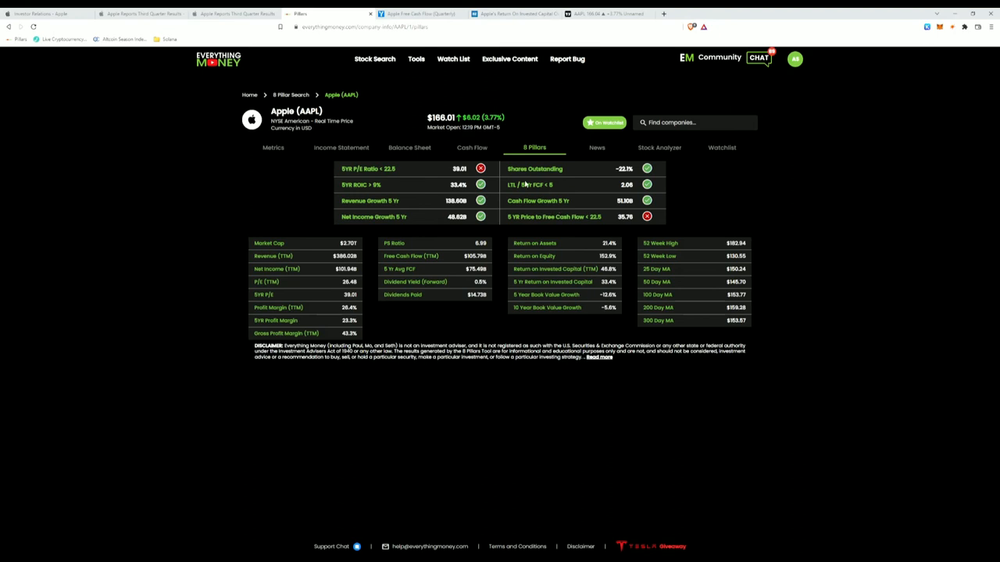
mouse_move(456, 508)
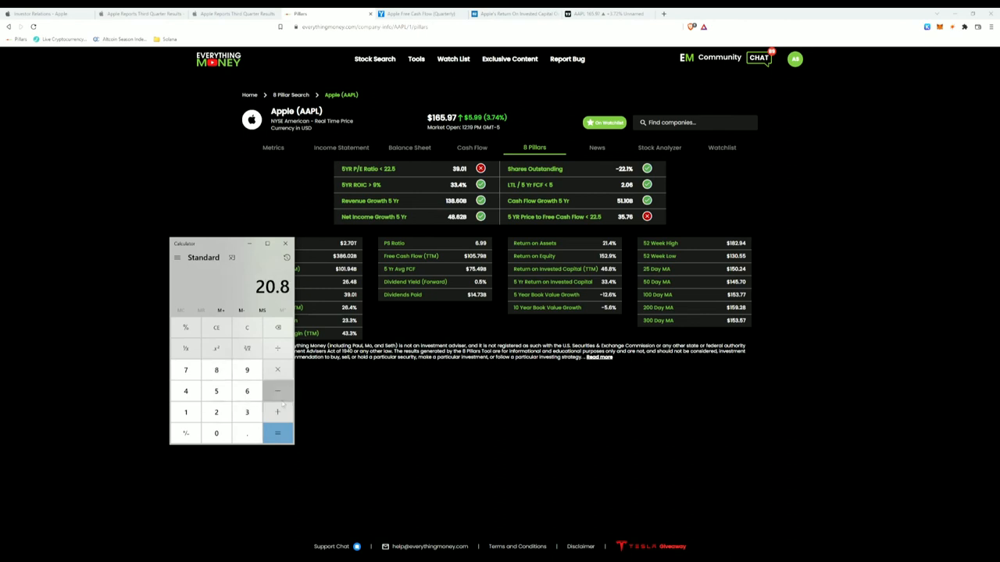
left_click(278, 434)
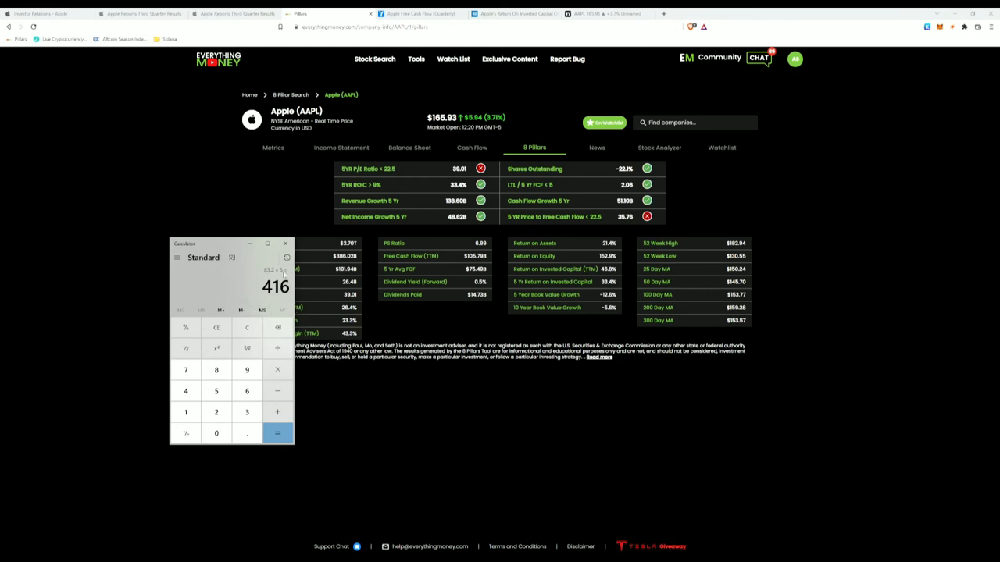
mouse_move(463, 158)
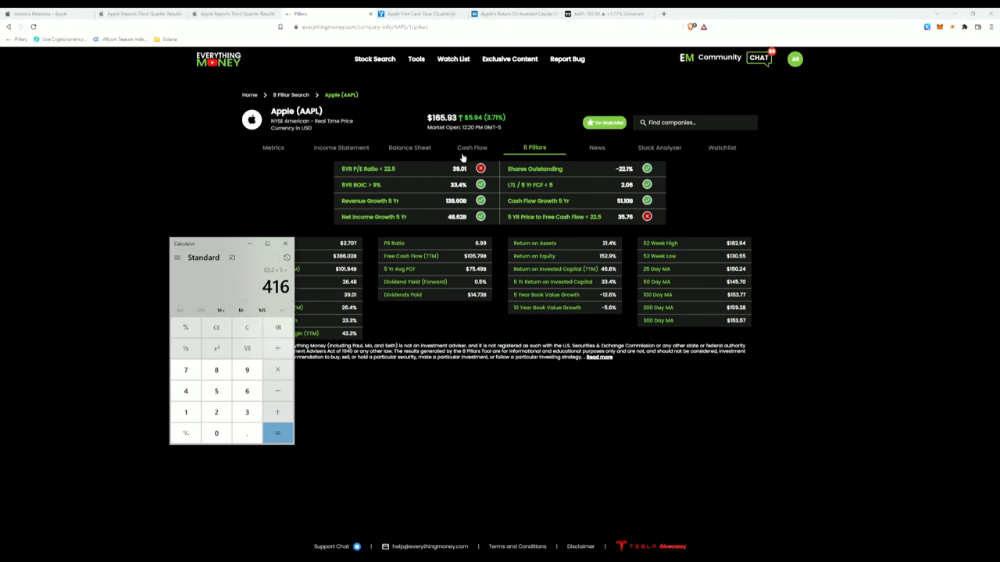
Show Apple's balance sheet liabilities and shareholders' equity rows in Everything Money.
left_click(409, 147)
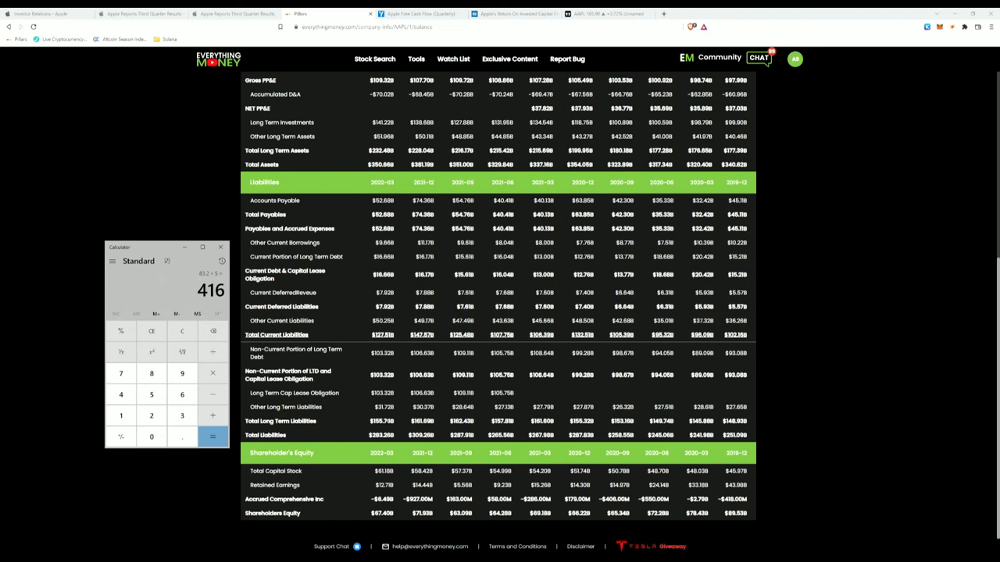
mouse_move(617, 36)
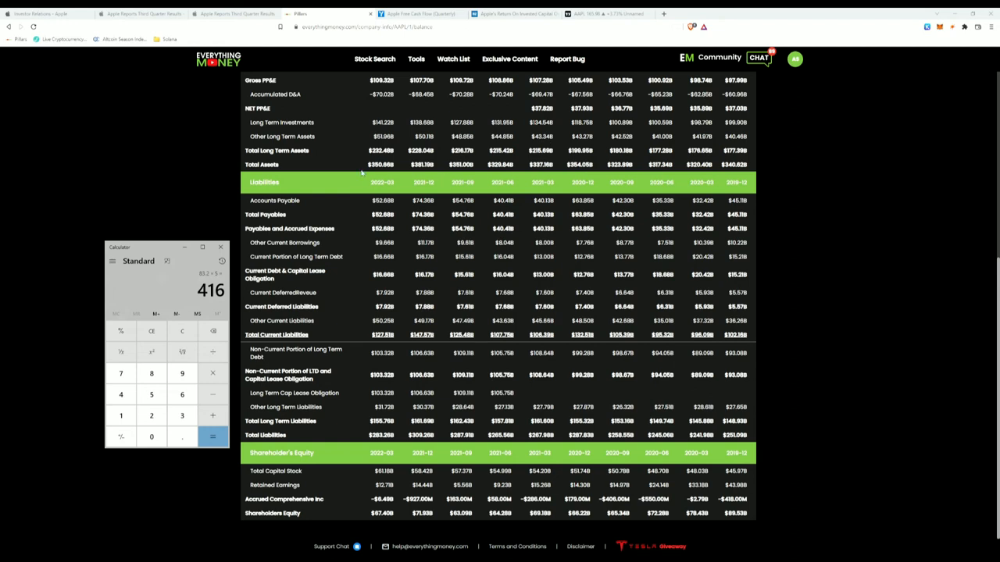
mouse_move(350, 436)
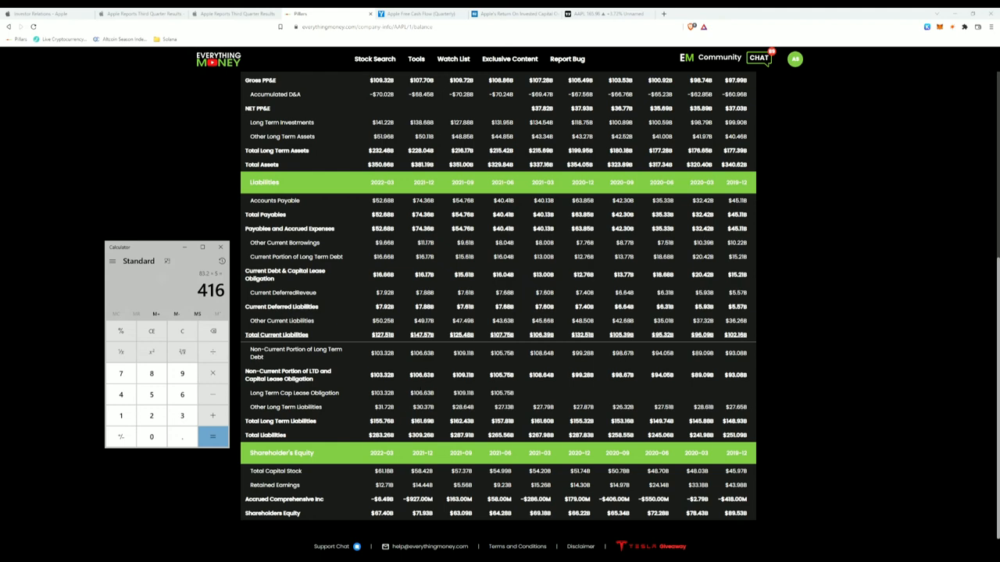
mouse_move(434, 334)
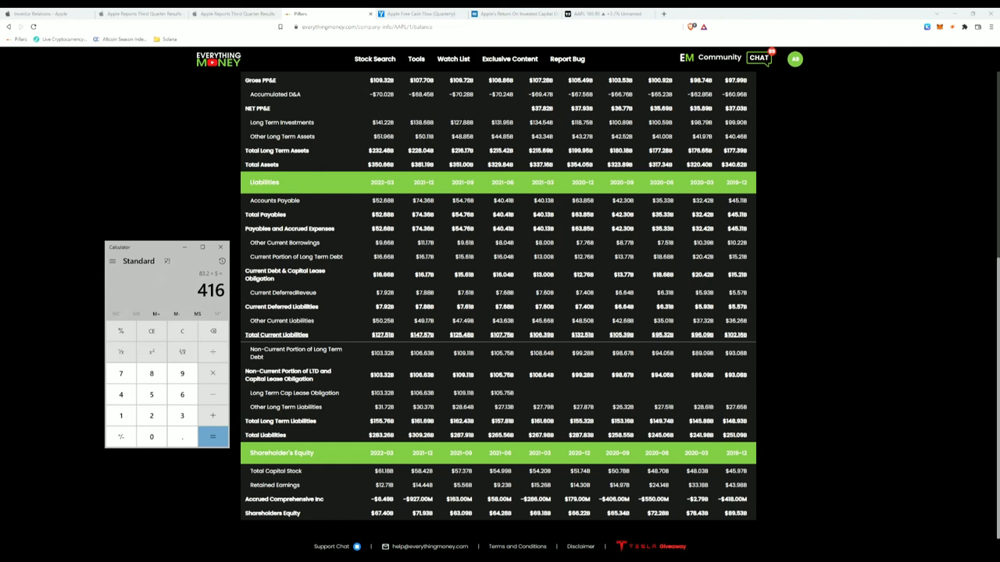
mouse_move(309, 525)
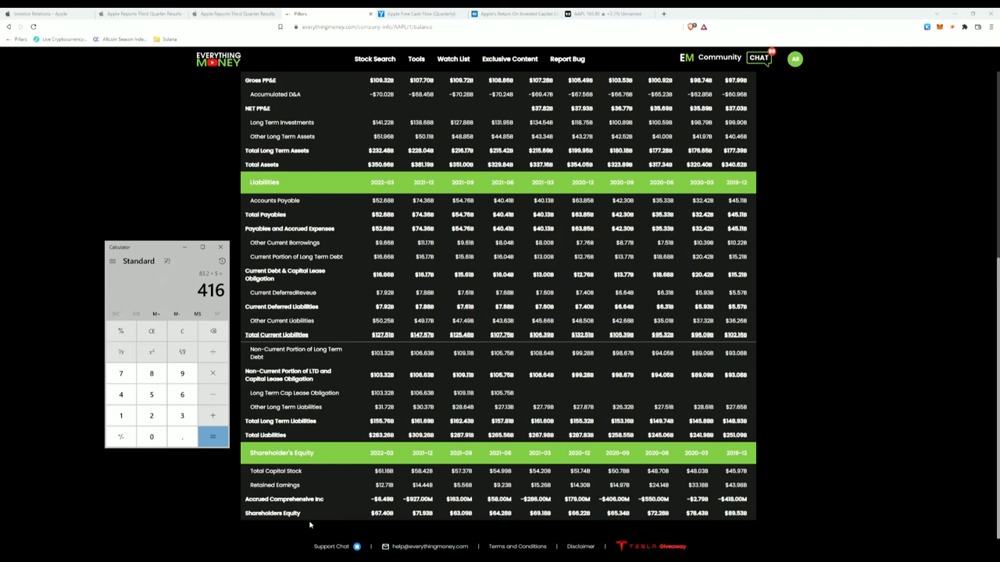
mouse_move(403, 516)
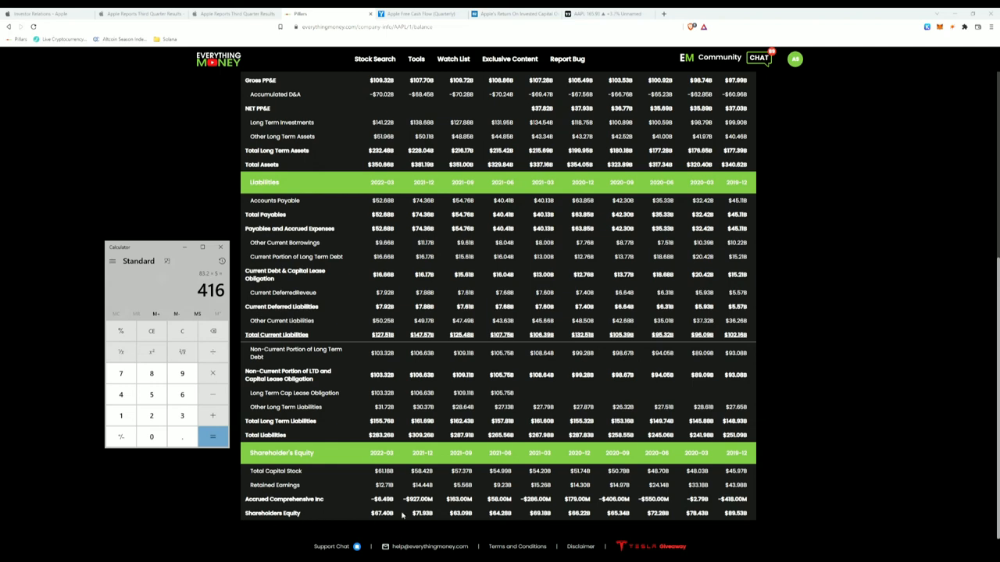
mouse_move(394, 523)
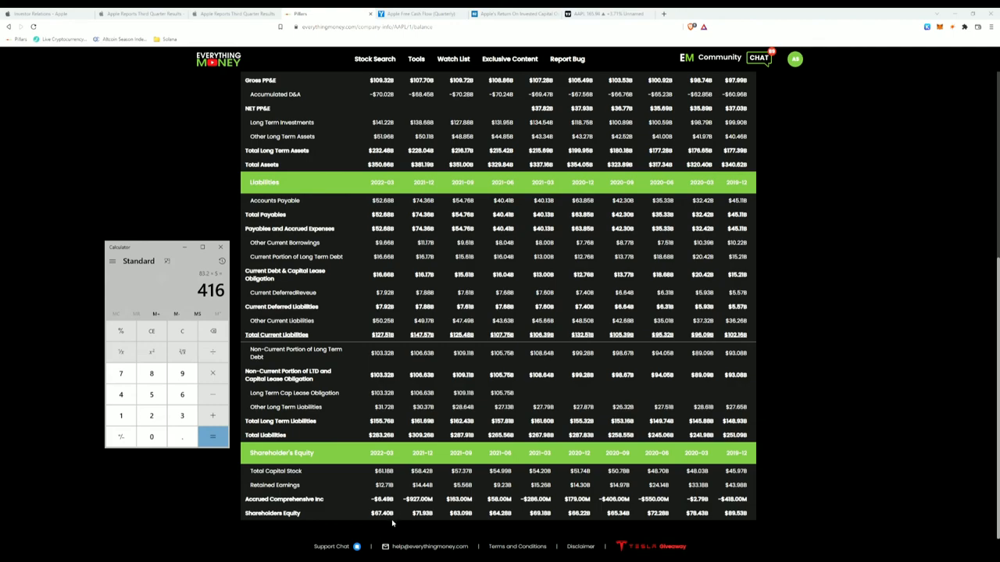
Check the 5 Pillars summary, then view the PDF's balance sheet liabilities and cash flow statement.
left_click(234, 12)
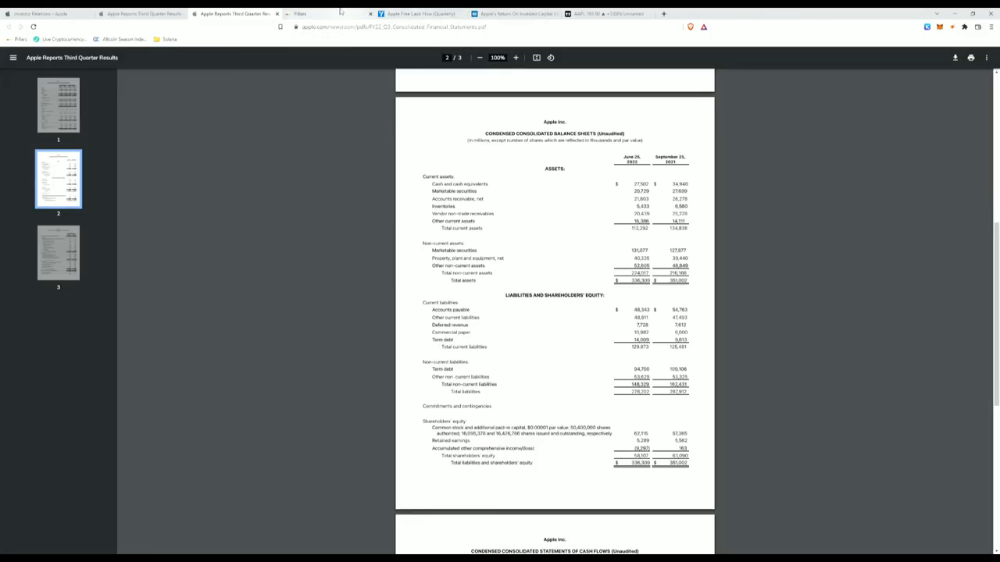
left_click(300, 13)
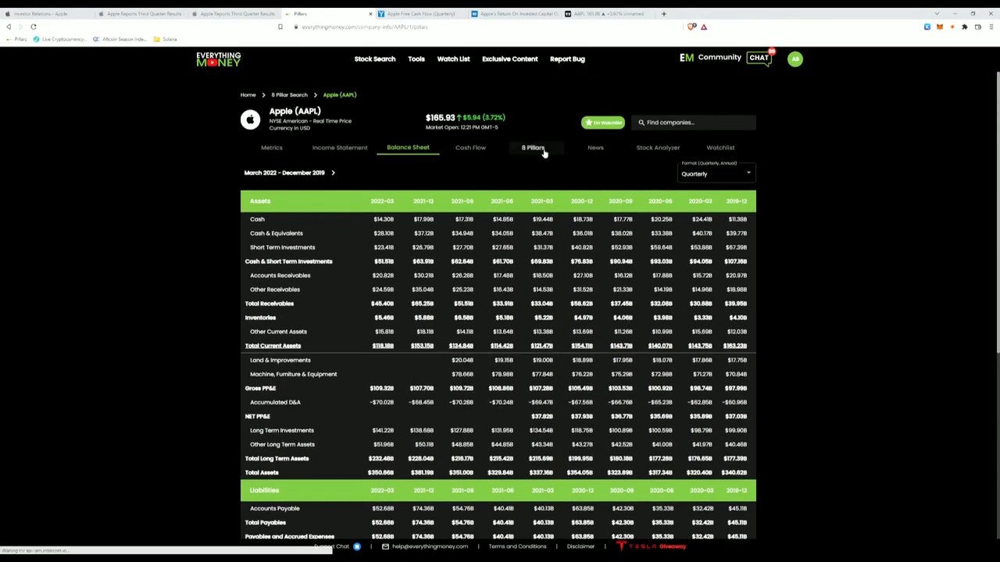
left_click(534, 147)
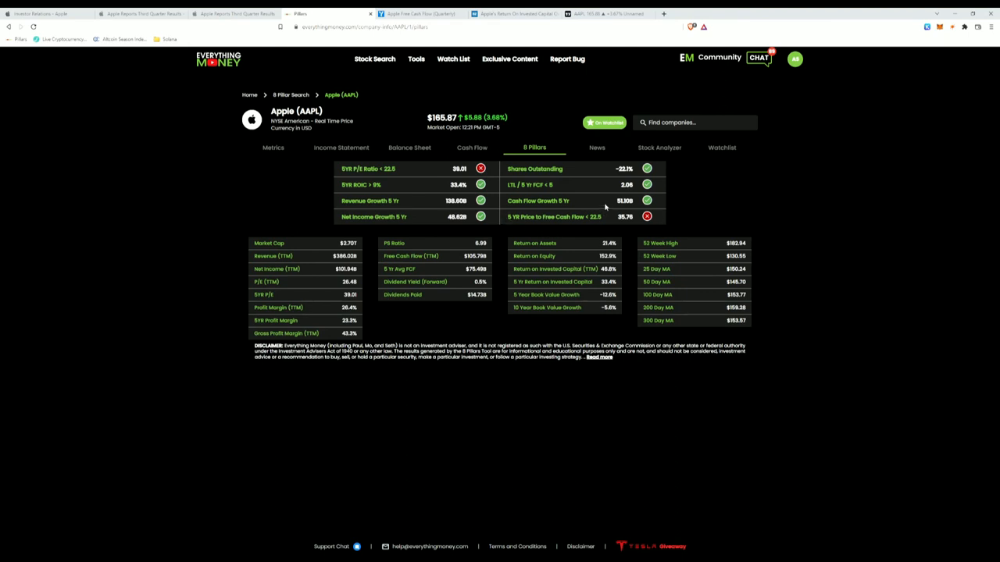
mouse_move(650, 225)
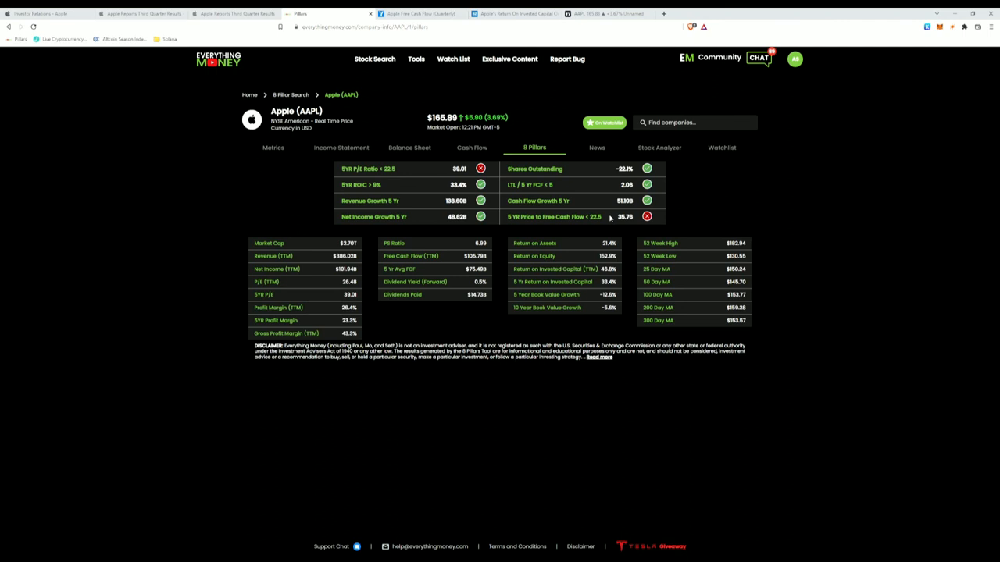
left_click(234, 12)
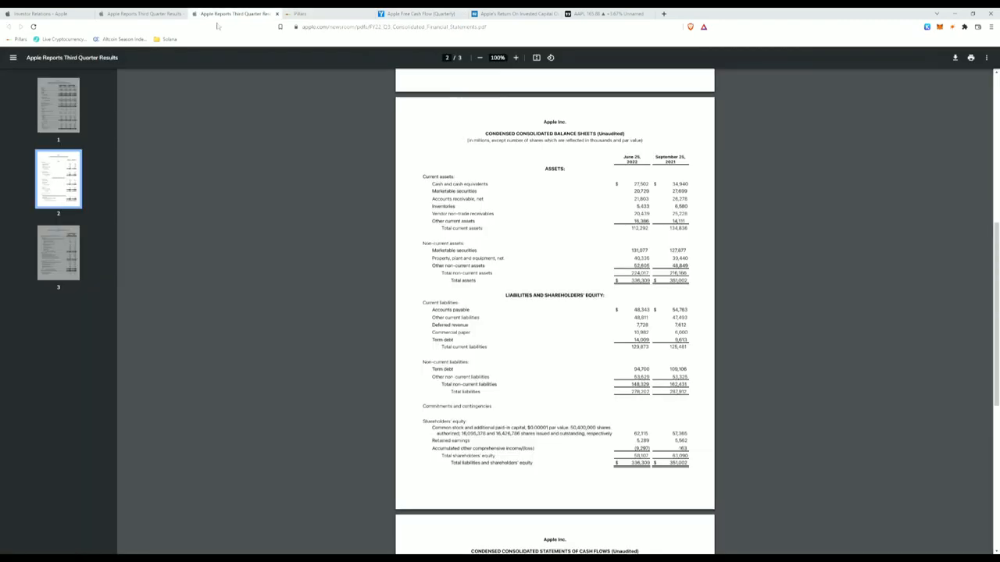
scroll("down", 3)
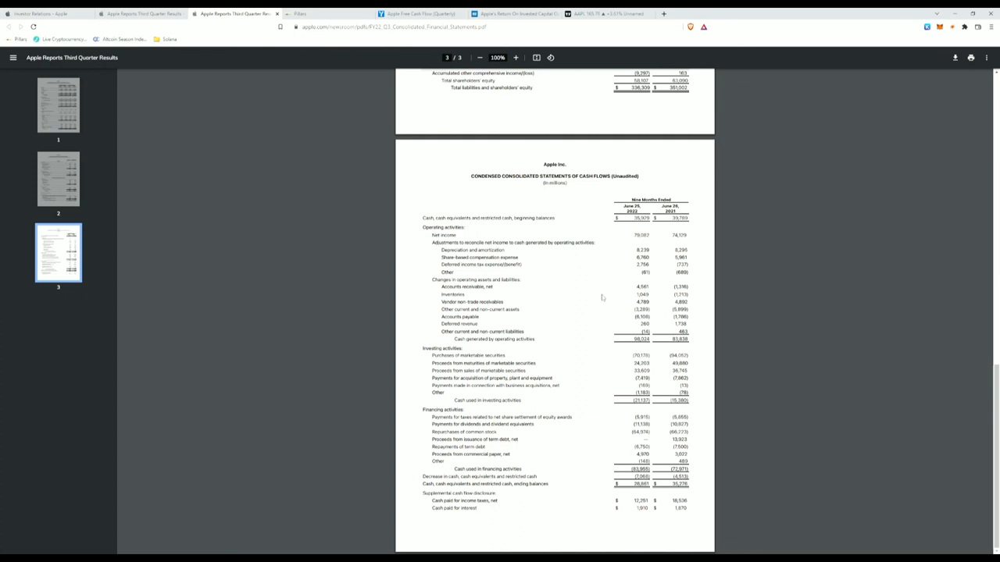
mouse_move(595, 384)
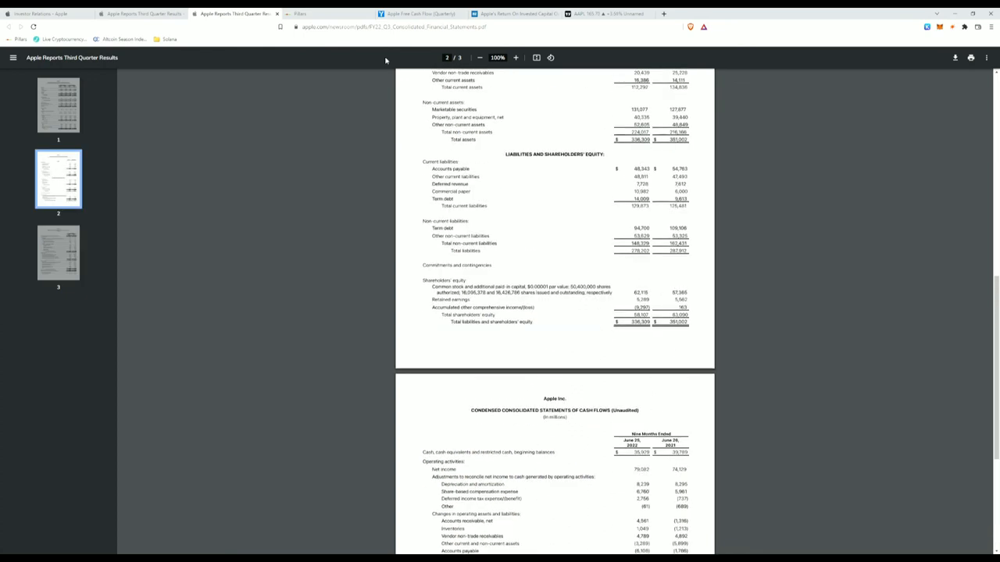
Show Apple's quarterly cash flow table with capital expenditure and free cash flow rows.
left_click(316, 12)
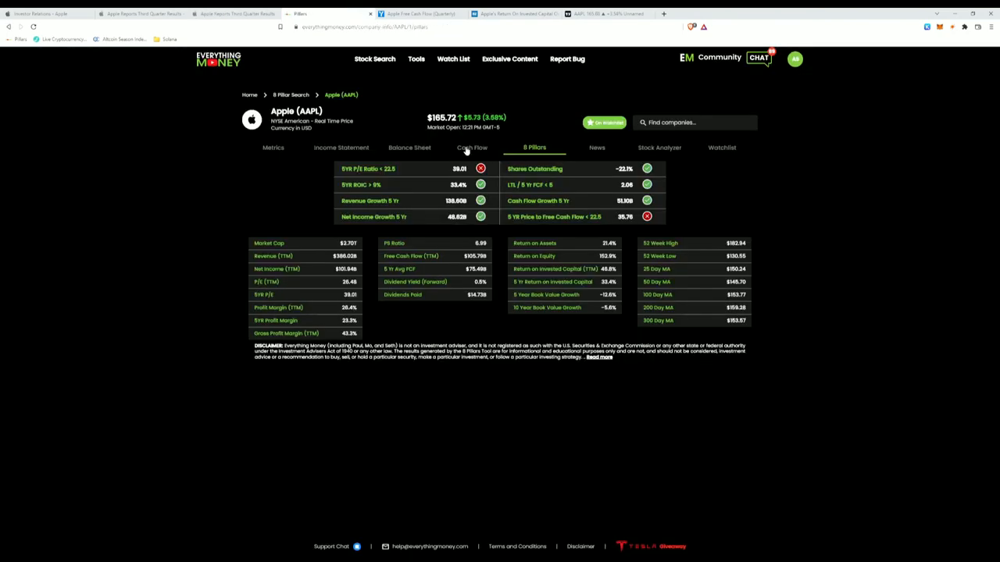
left_click(470, 147)
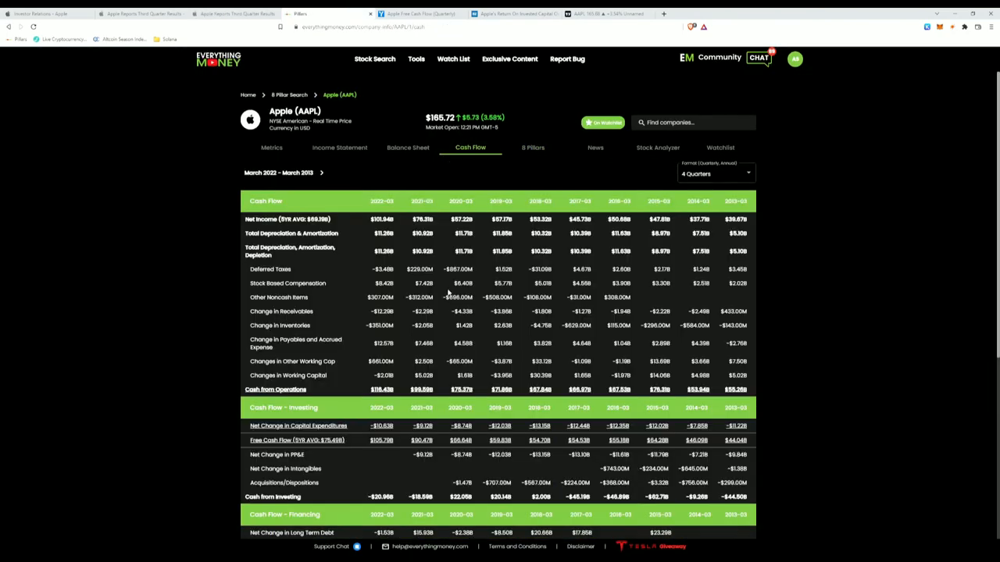
scroll("down", 3)
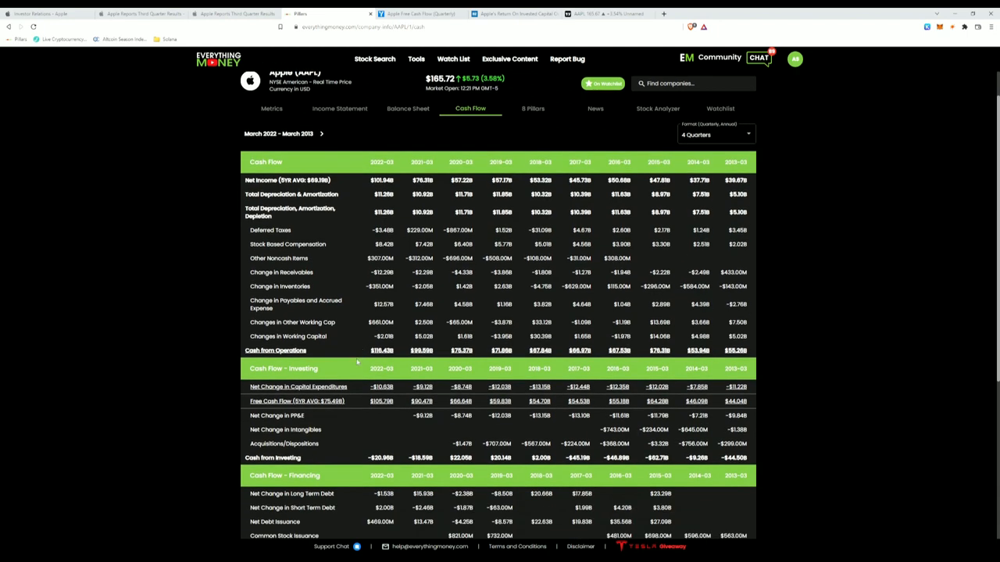
mouse_move(393, 447)
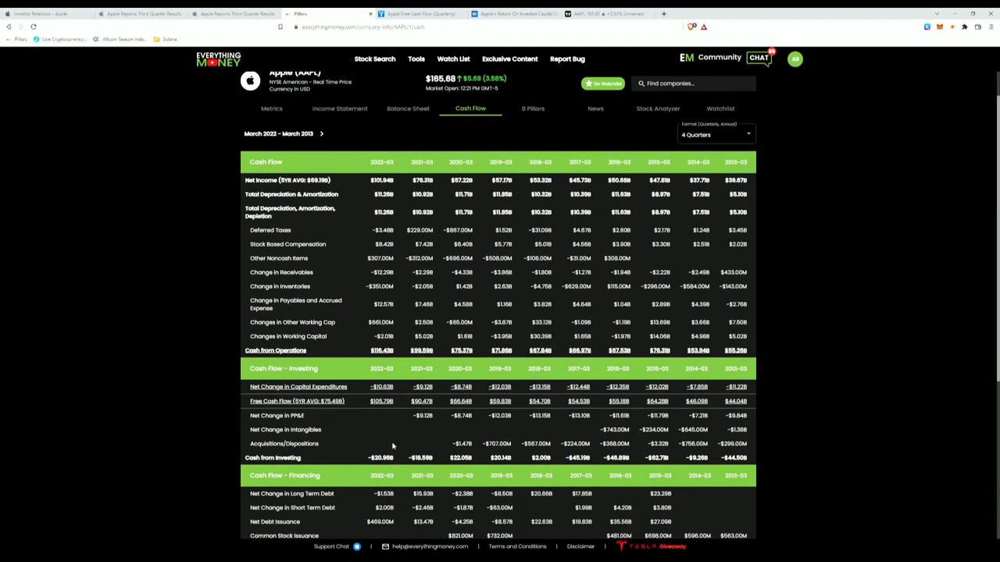
mouse_move(421, 447)
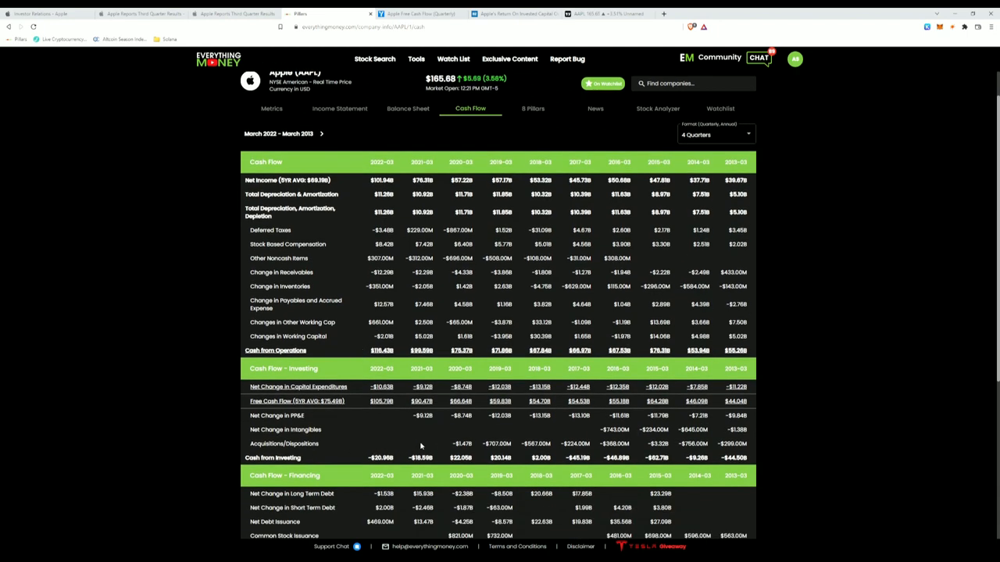
mouse_move(351, 404)
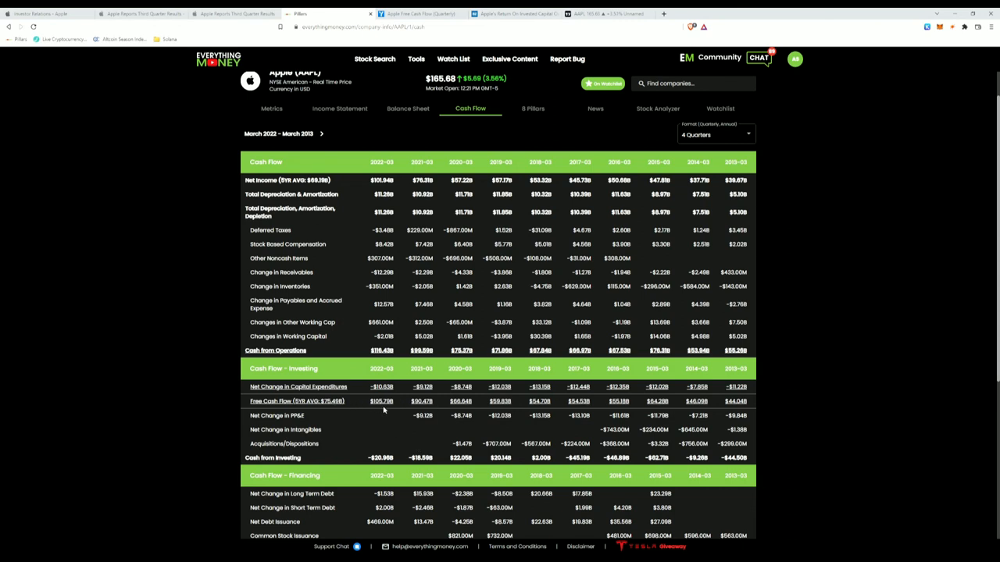
mouse_move(482, 353)
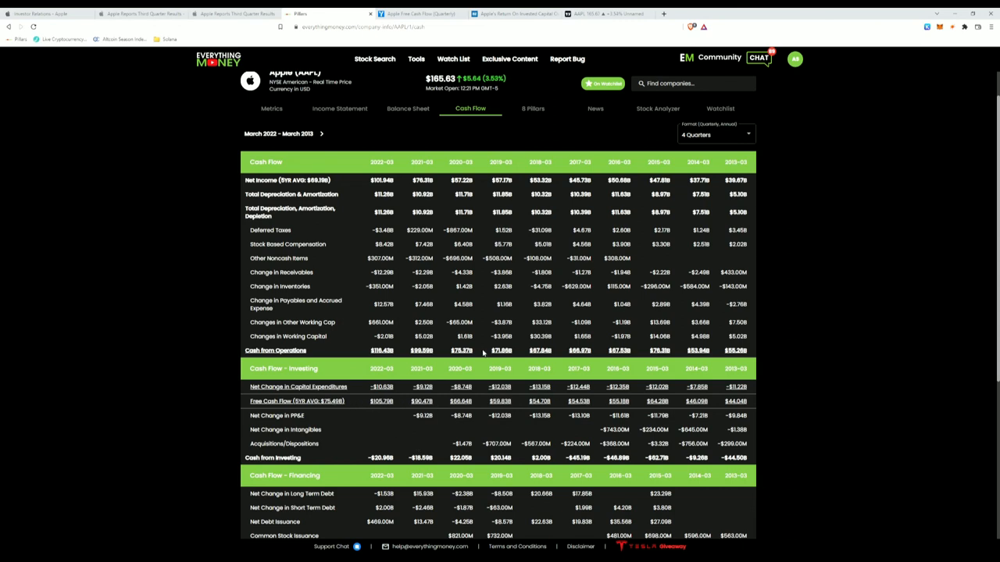